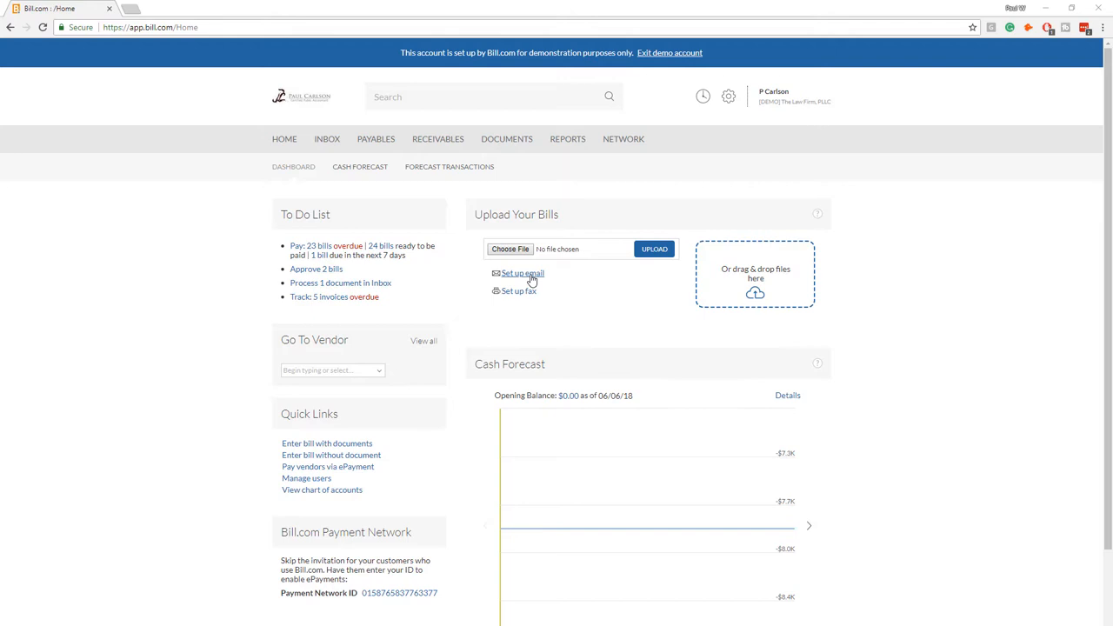
pyautogui.moveTo(606, 311)
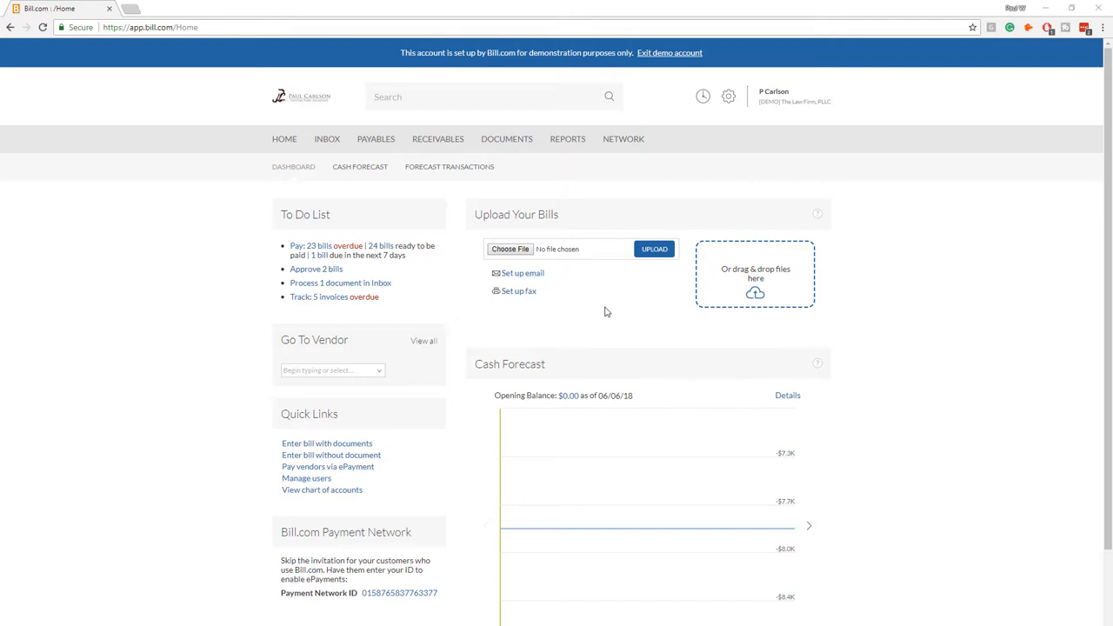
pyautogui.moveTo(596, 318)
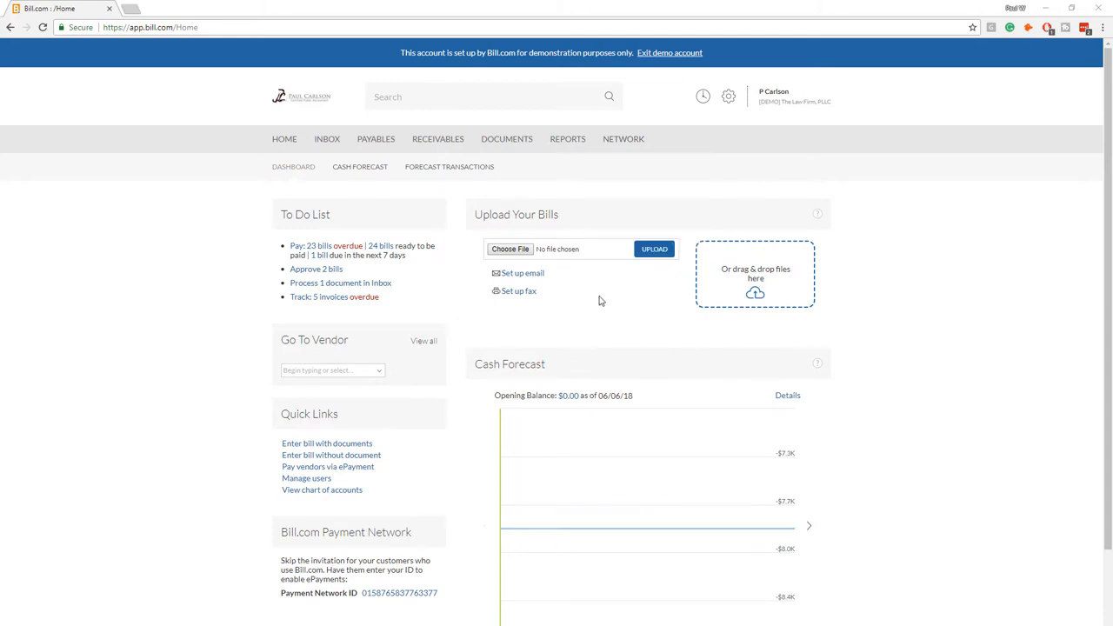
pyautogui.moveTo(593, 298)
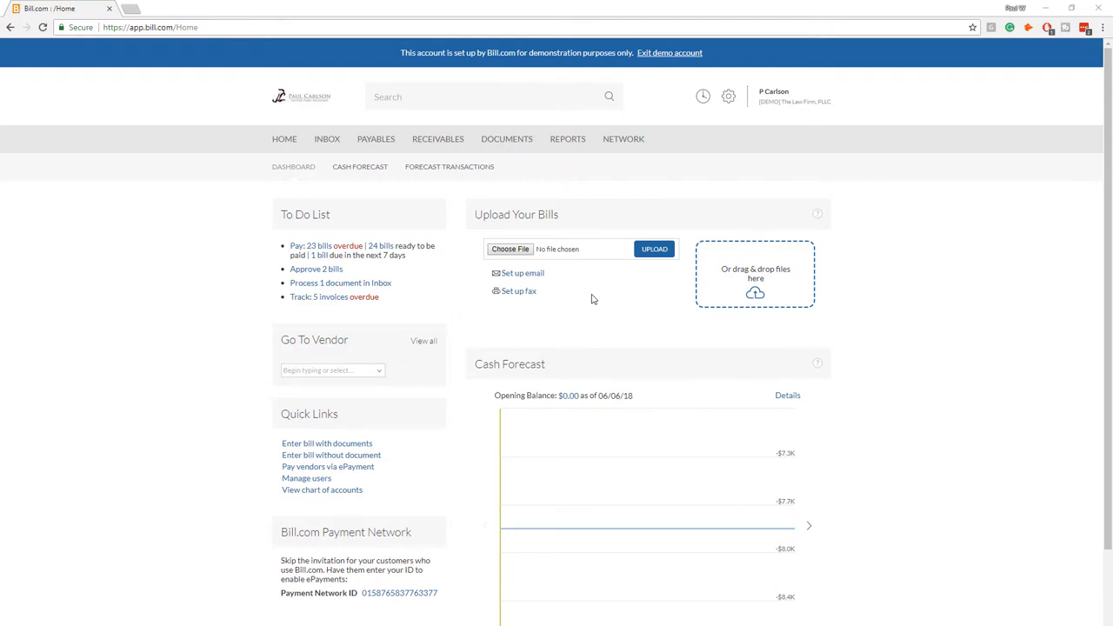
pyautogui.moveTo(571, 321)
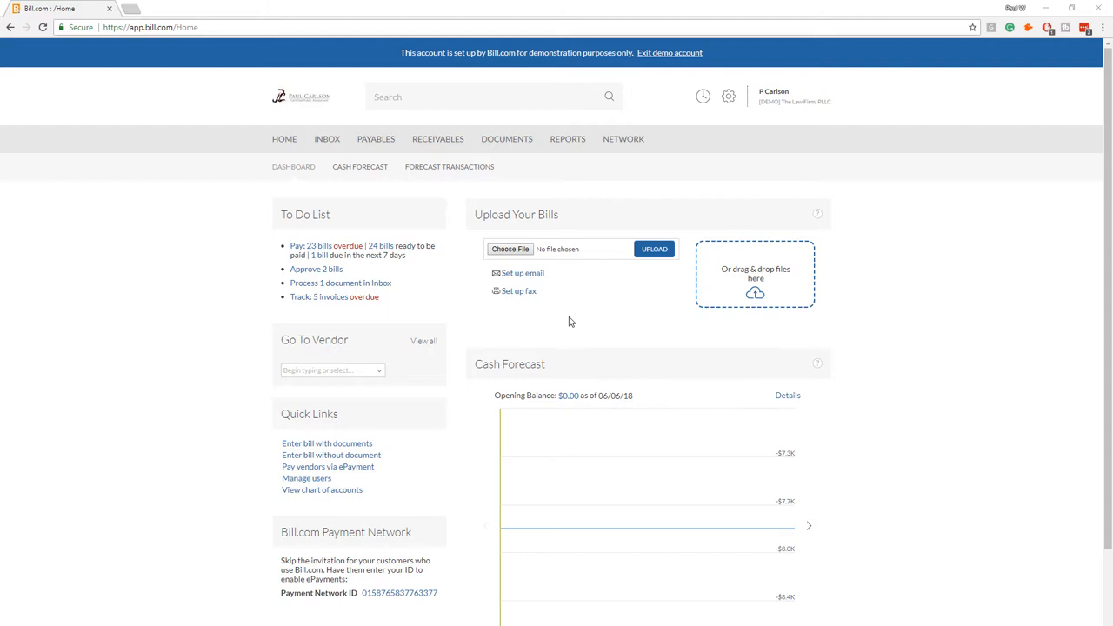
pyautogui.moveTo(577, 307)
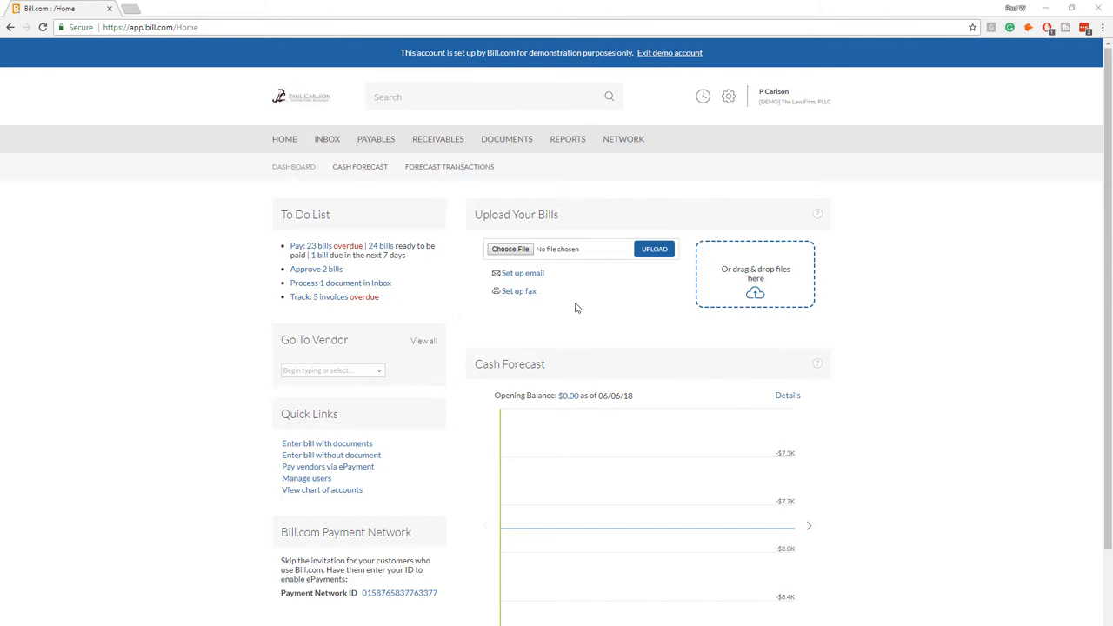
pyautogui.moveTo(584, 283)
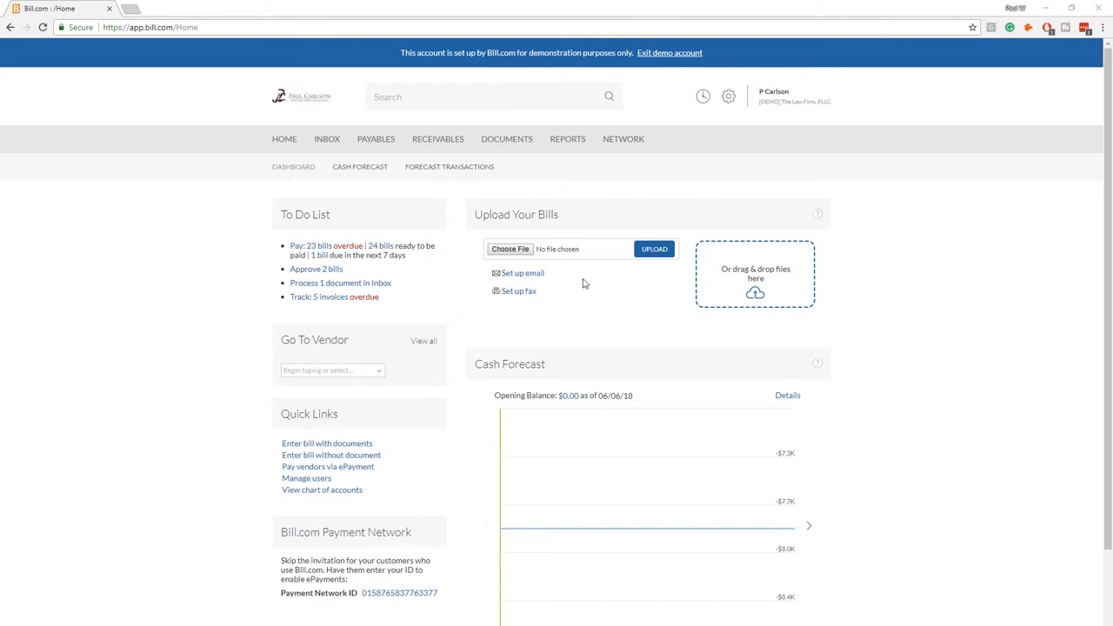
pyautogui.moveTo(650, 284)
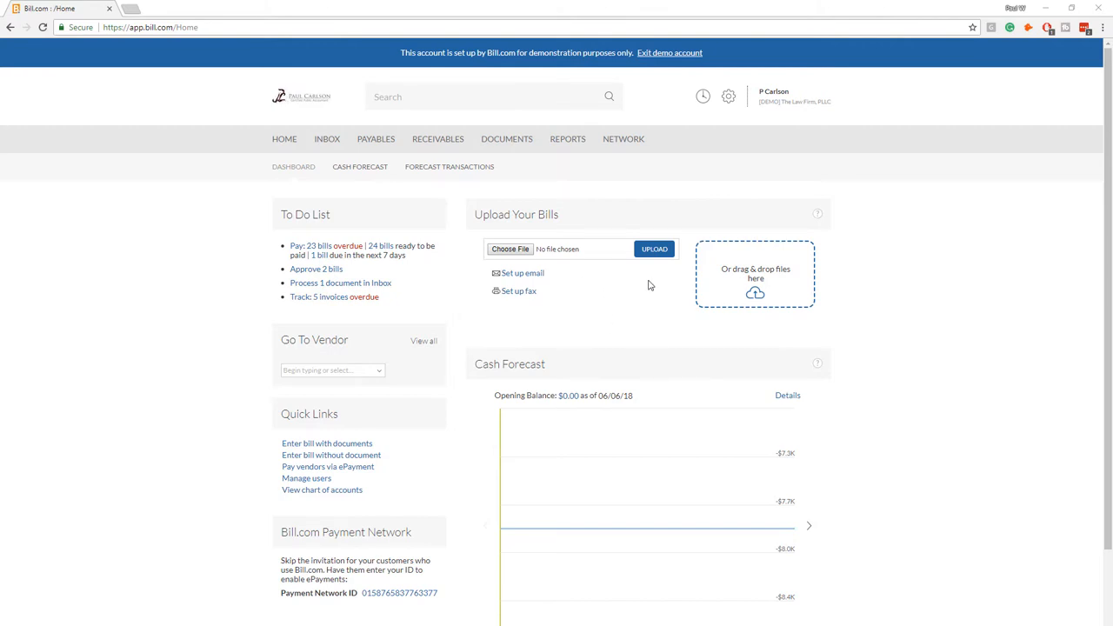
pyautogui.moveTo(561, 299)
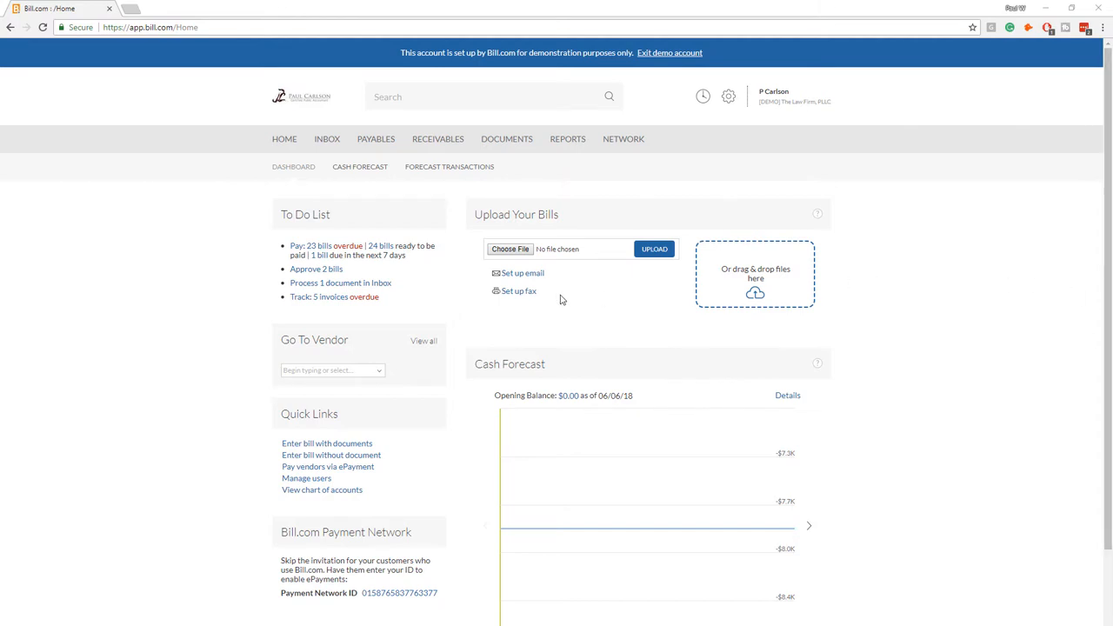
pyautogui.moveTo(931, 318)
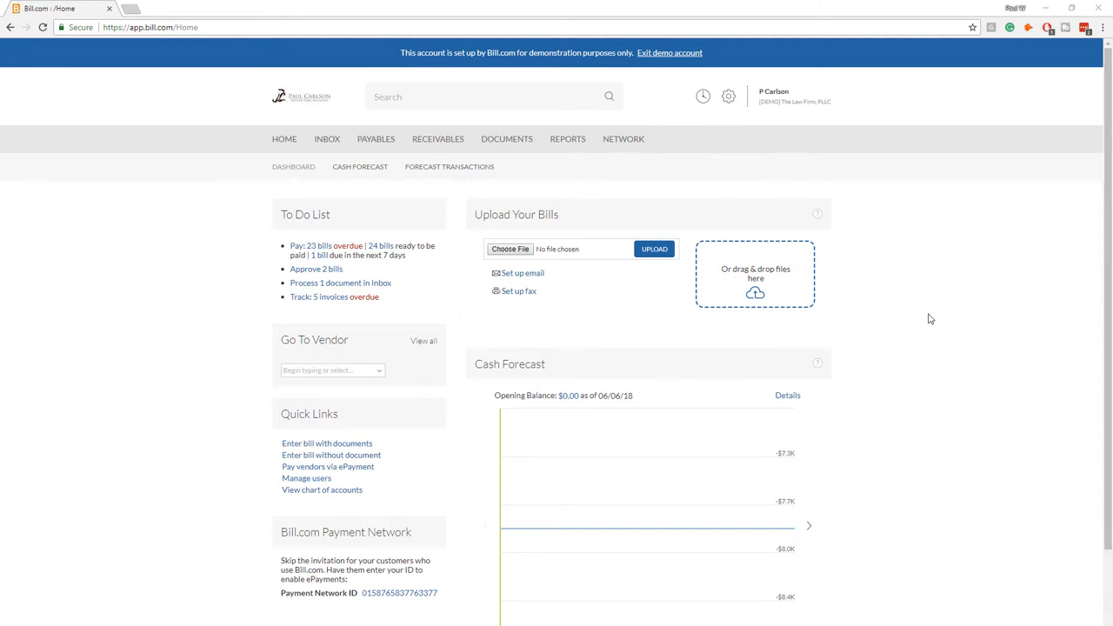
pyautogui.moveTo(643, 324)
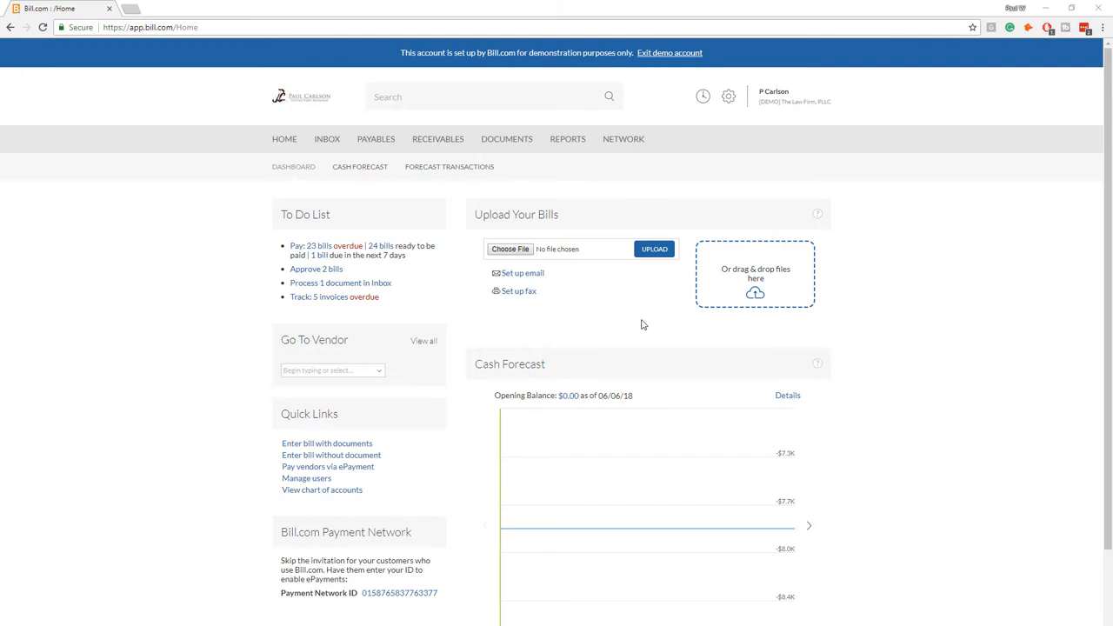
pyautogui.moveTo(642, 288)
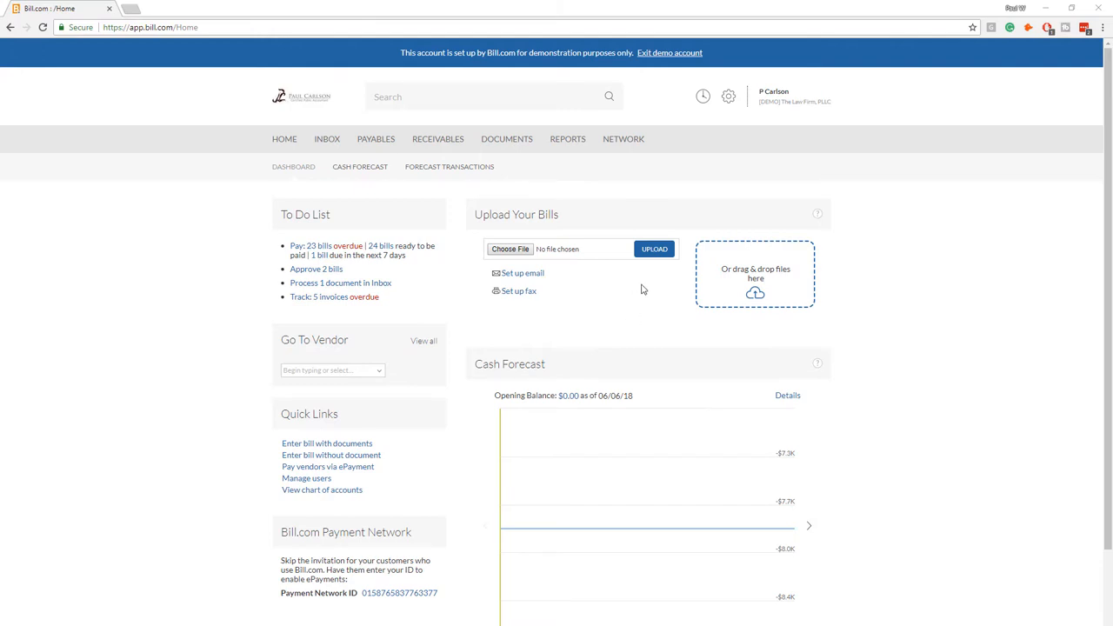
pyautogui.moveTo(205, 357)
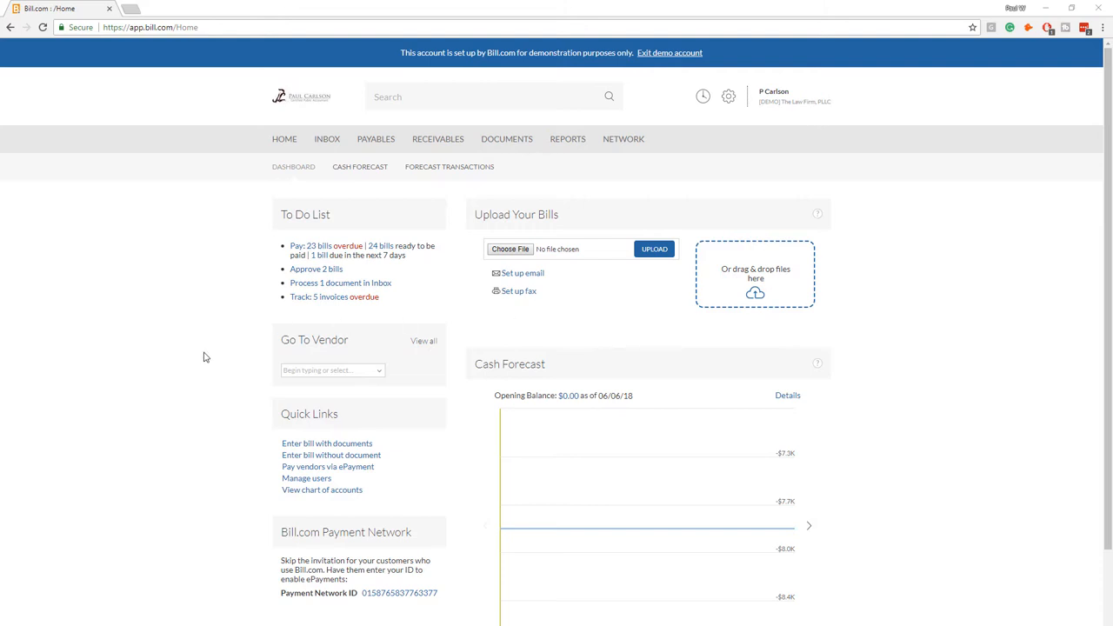
pyautogui.moveTo(159, 315)
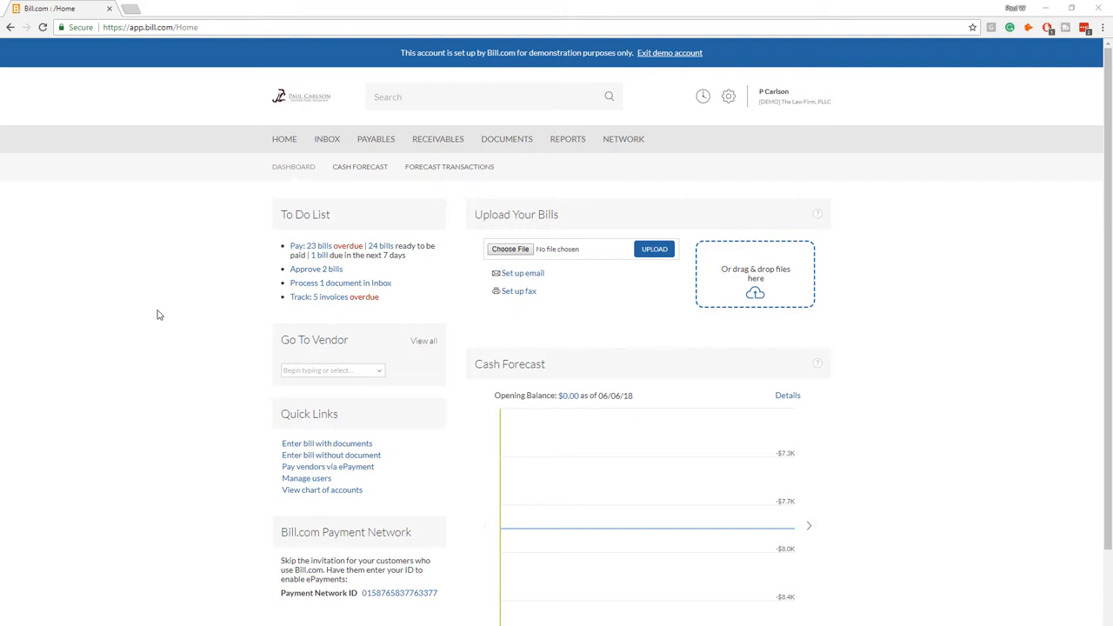
pyautogui.moveTo(282, 183)
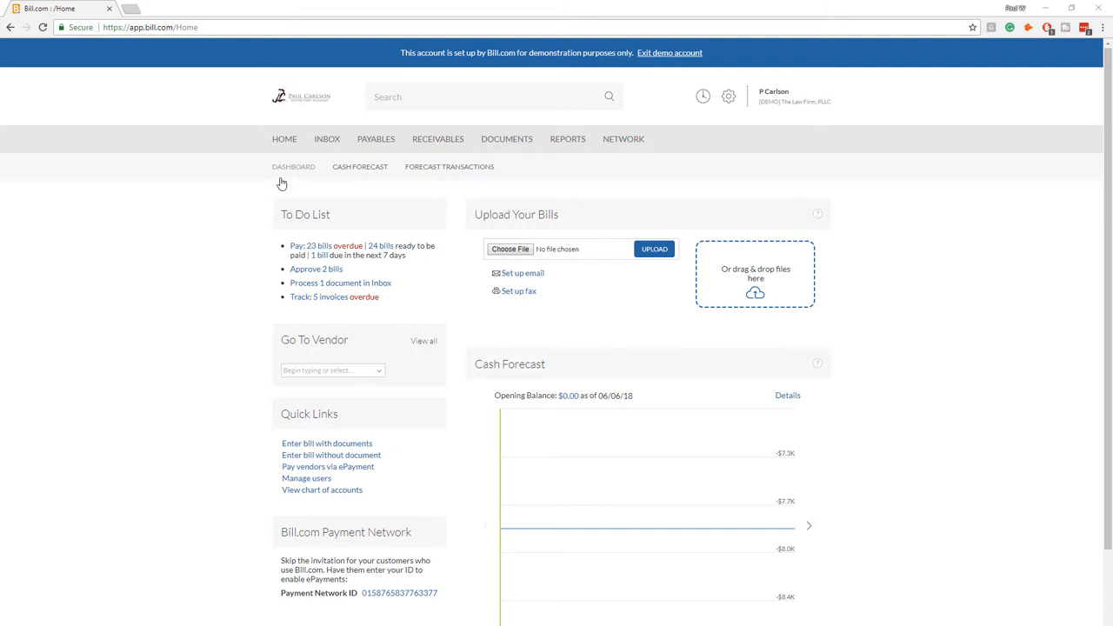
# Open the Received inbox showing the SL_EnterprisesInvoice.jpg invoice
pyautogui.click(326, 138)
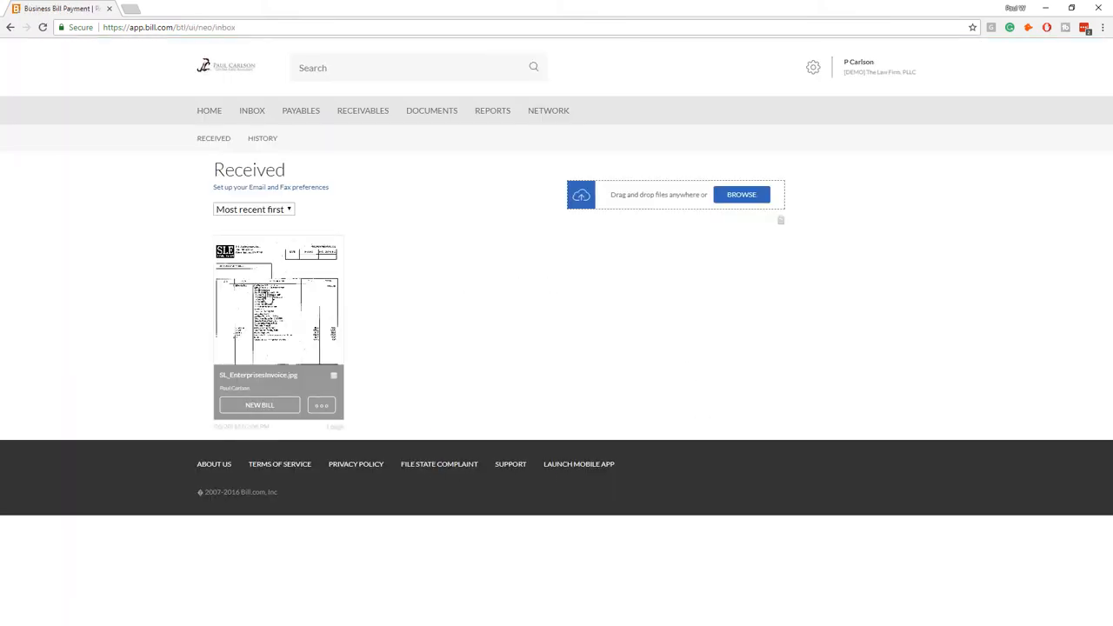
pyautogui.moveTo(259, 405)
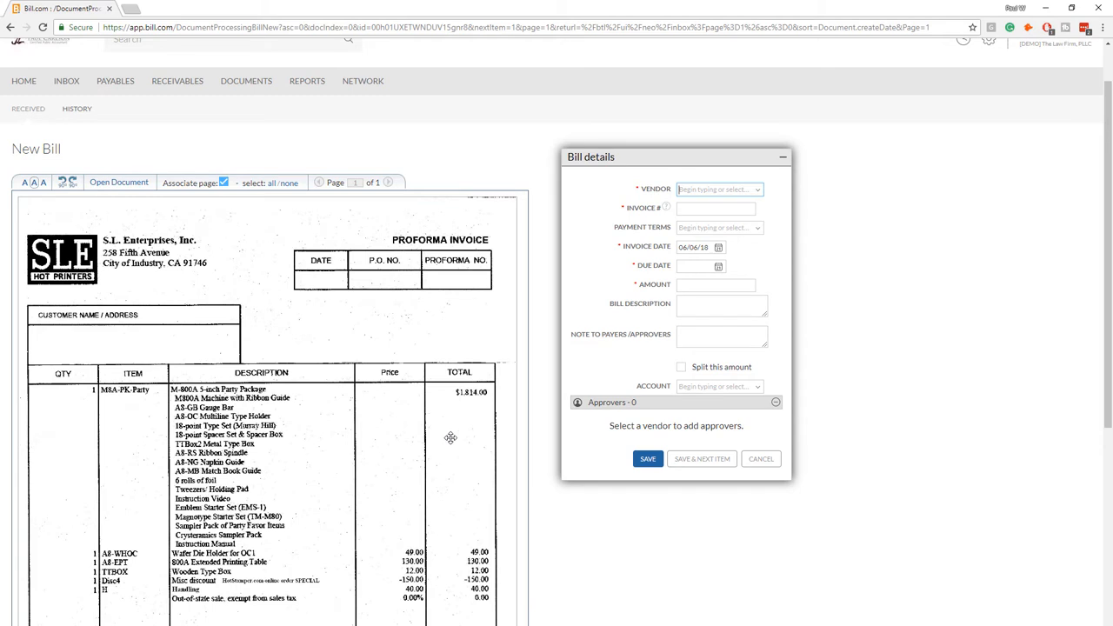
pyautogui.moveTo(706, 374)
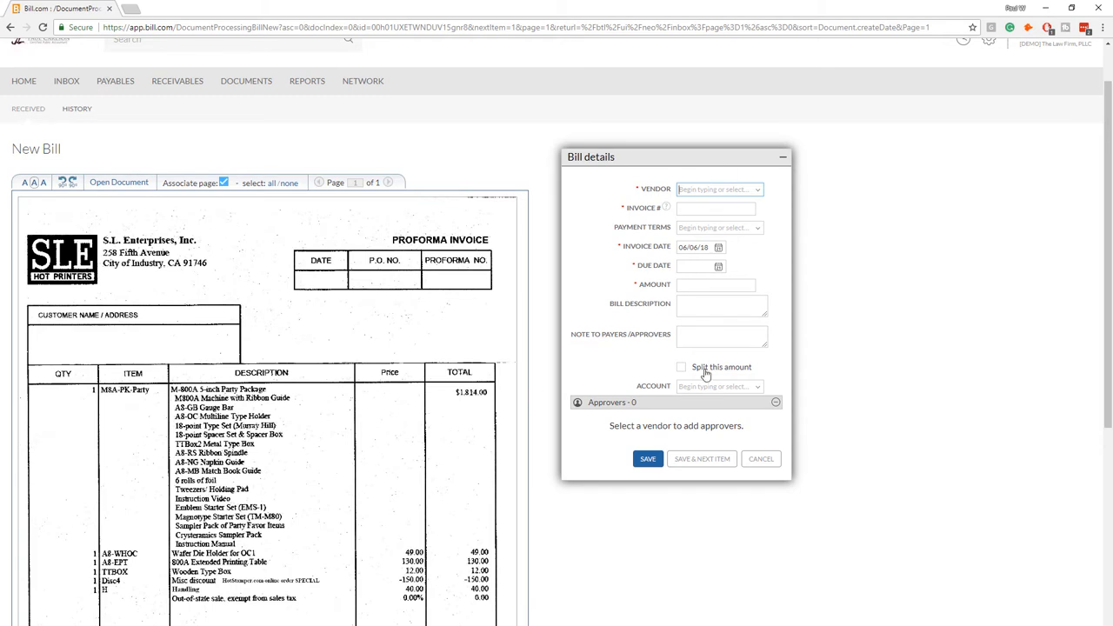
pyautogui.moveTo(655, 205)
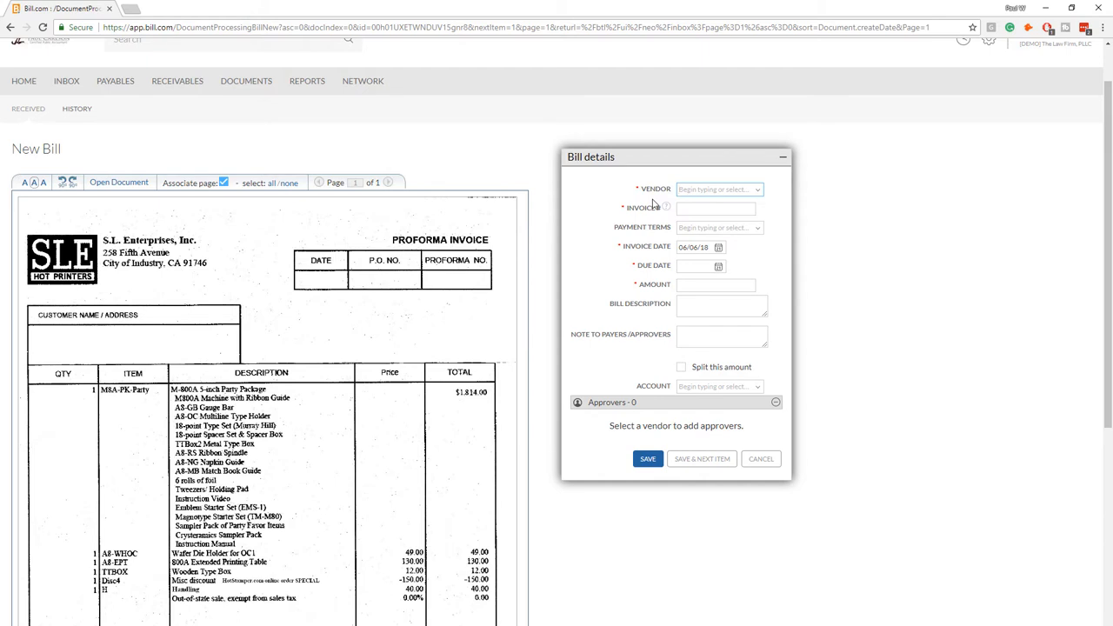
pyautogui.moveTo(761, 461)
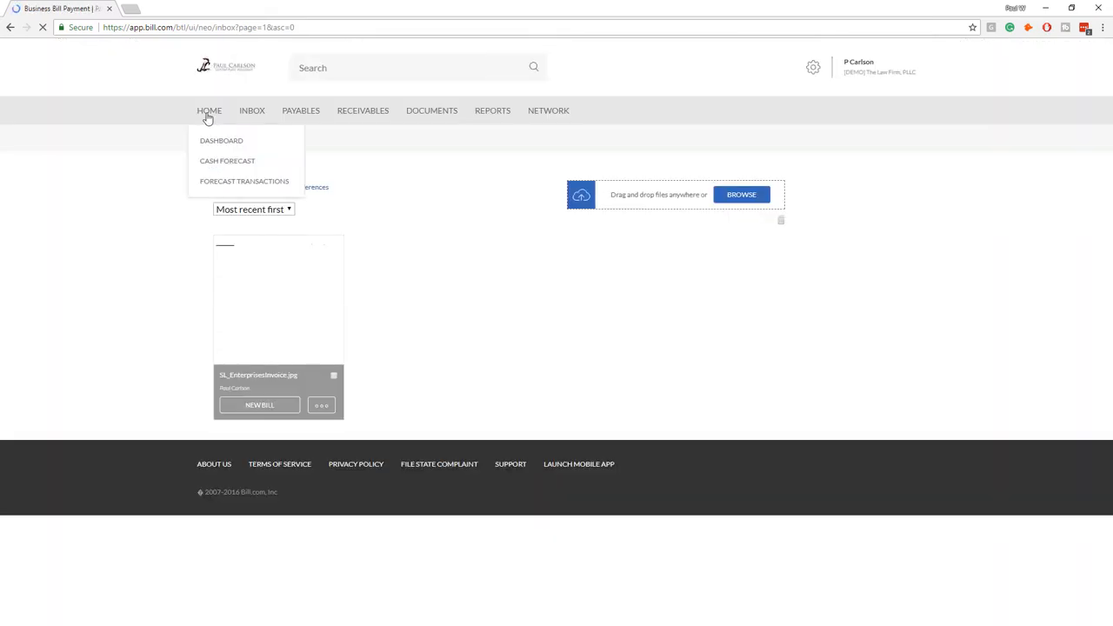
# Go back to the dashboard and pick 'Approve 2 bills' from the To Do List
pyautogui.click(221, 140)
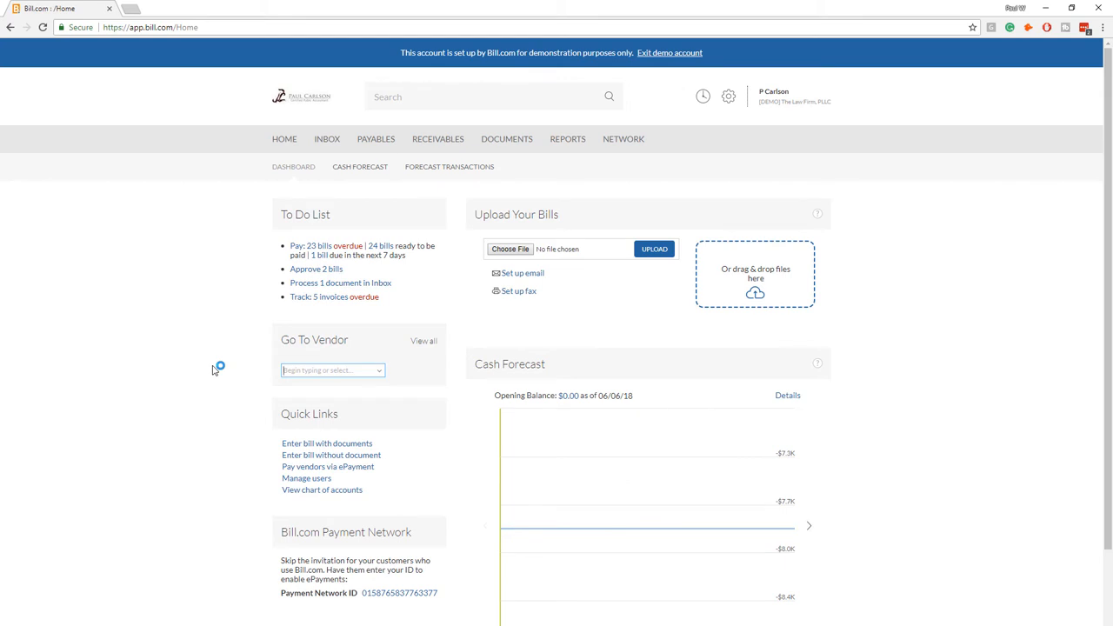
pyautogui.moveTo(147, 280)
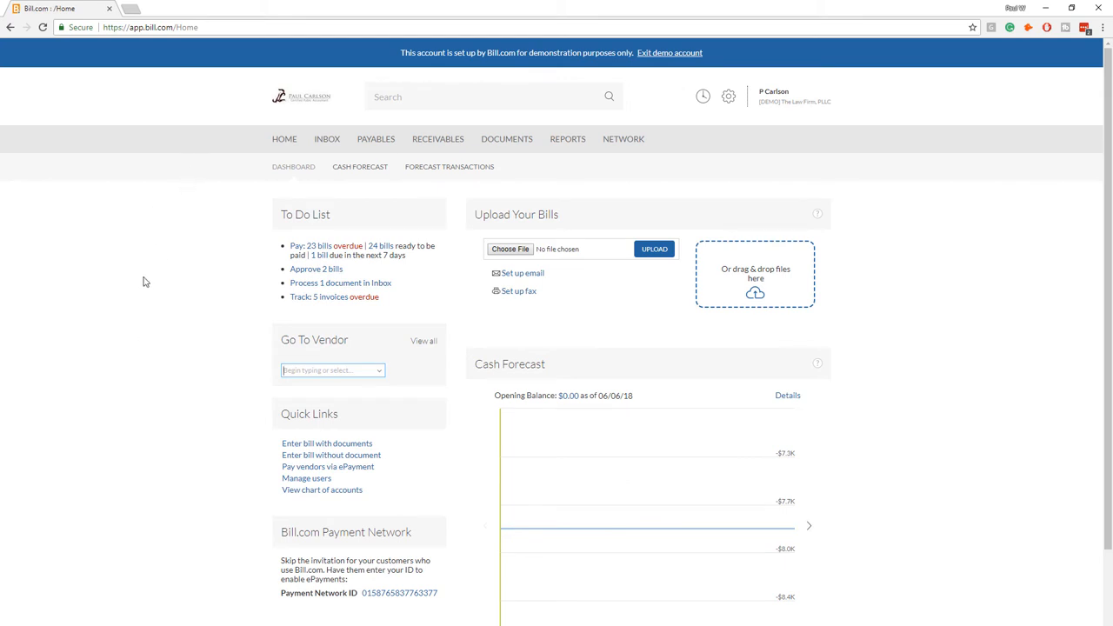
pyautogui.moveTo(314, 272)
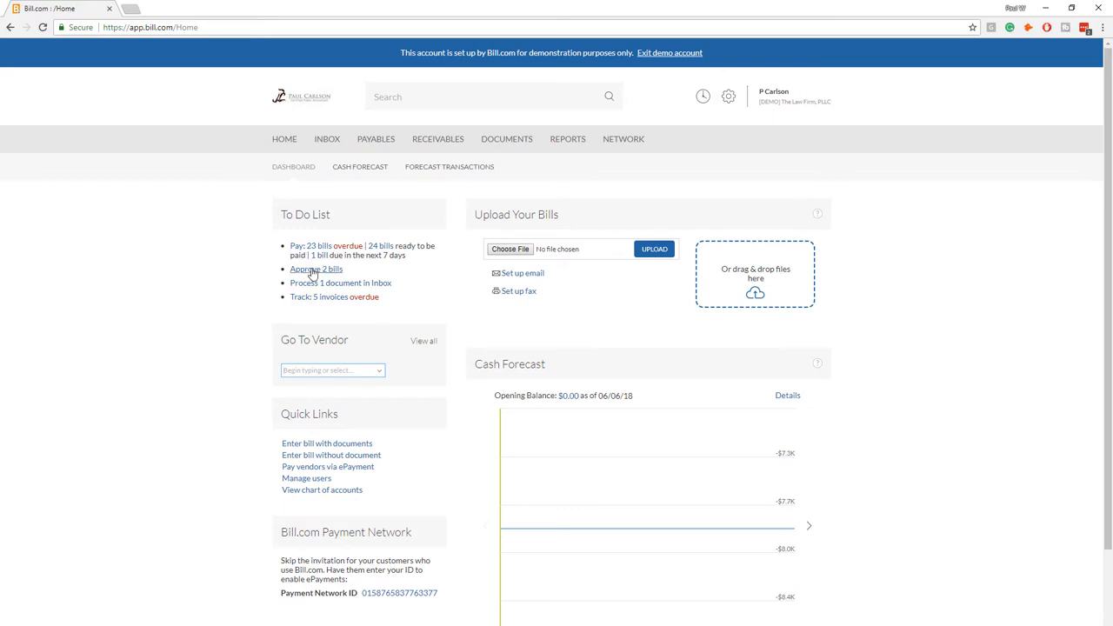
pyautogui.click(316, 269)
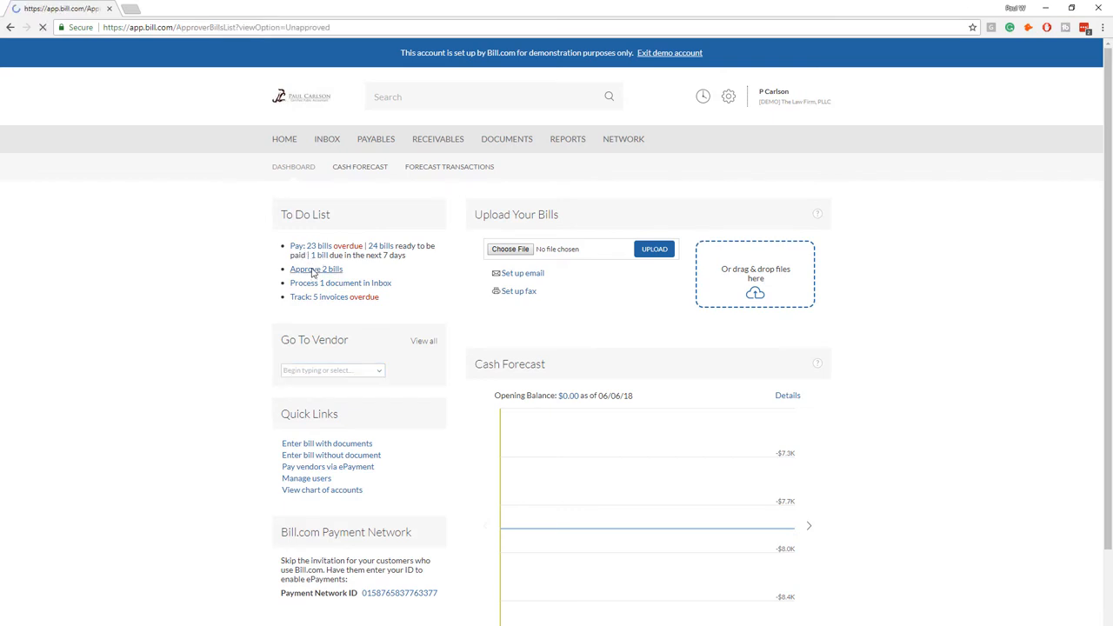
# Show the two unapproved Law Firm PLLC bills, FI - 09 and FL 09-11 IT
pyautogui.click(315, 269)
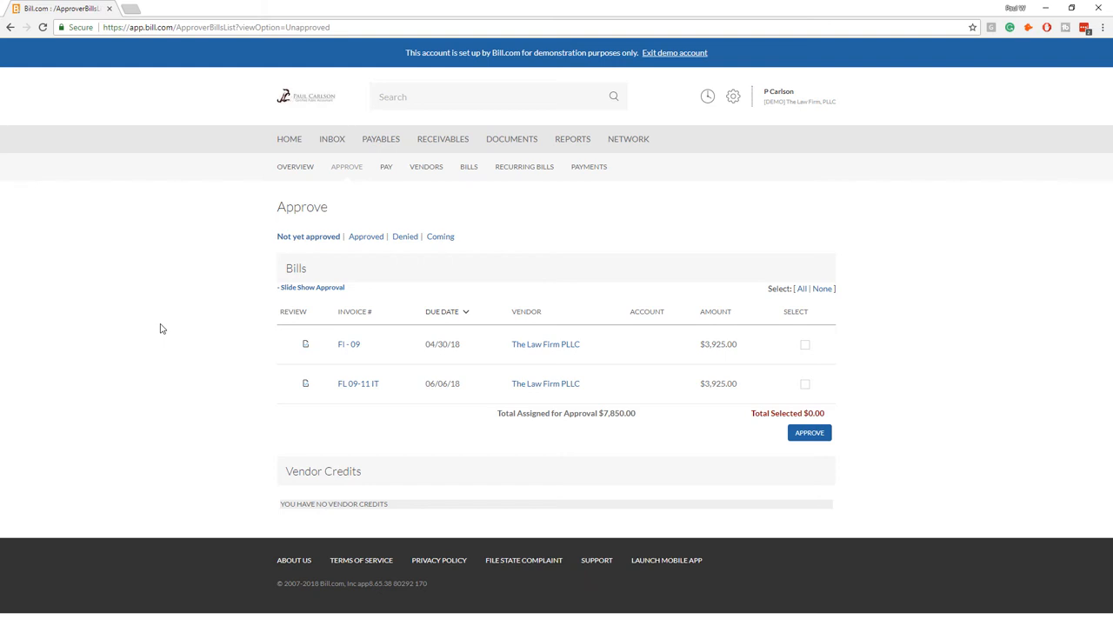
pyautogui.moveTo(76, 202)
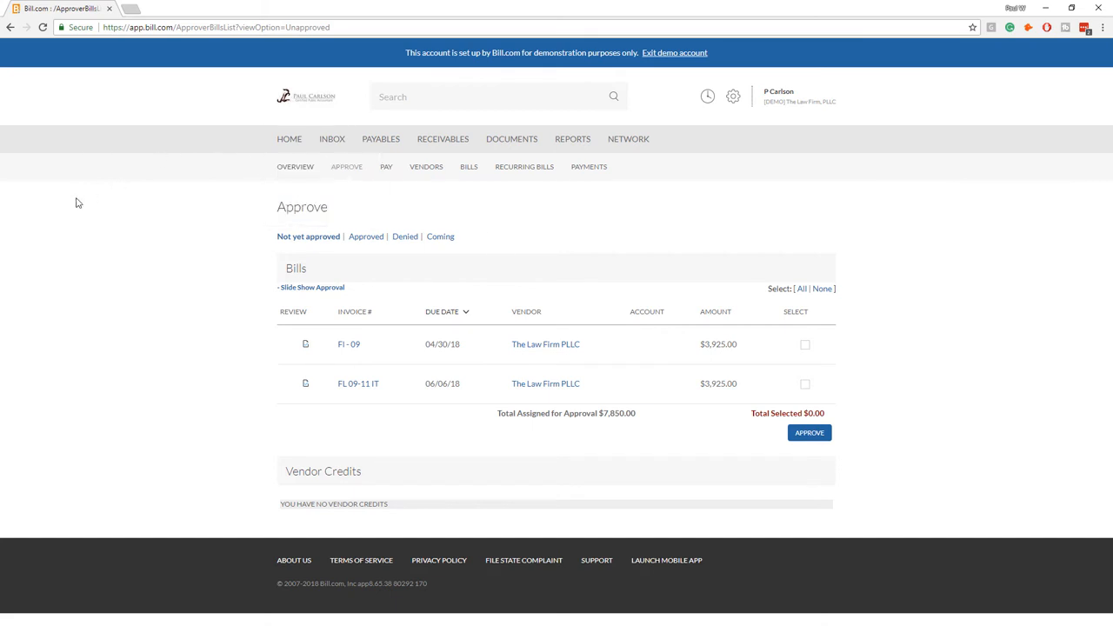
pyautogui.click(289, 139)
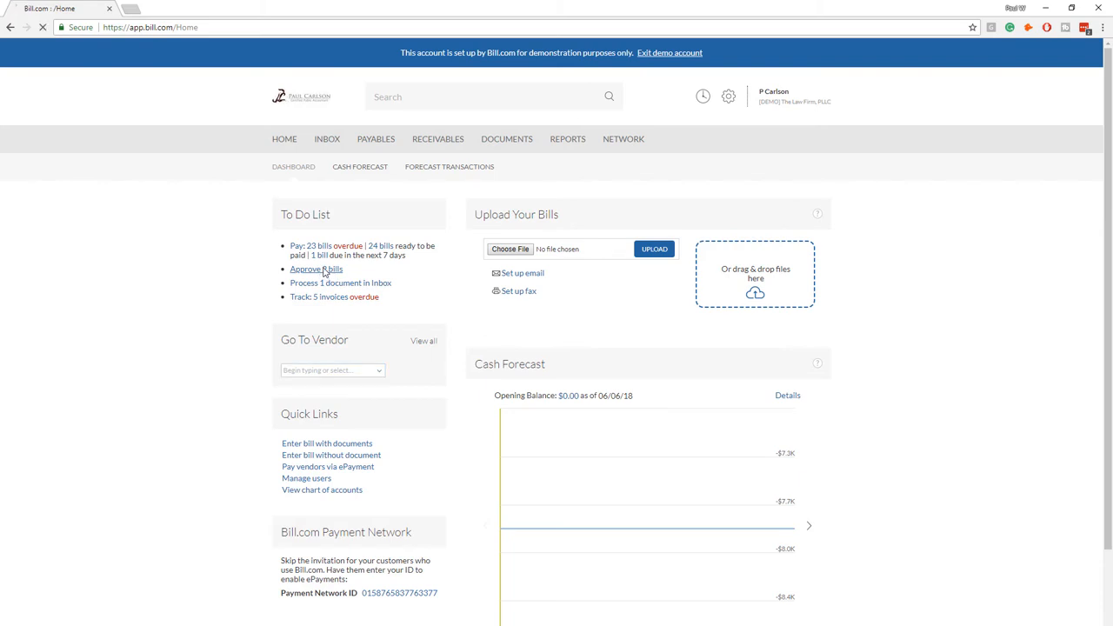
pyautogui.click(315, 269)
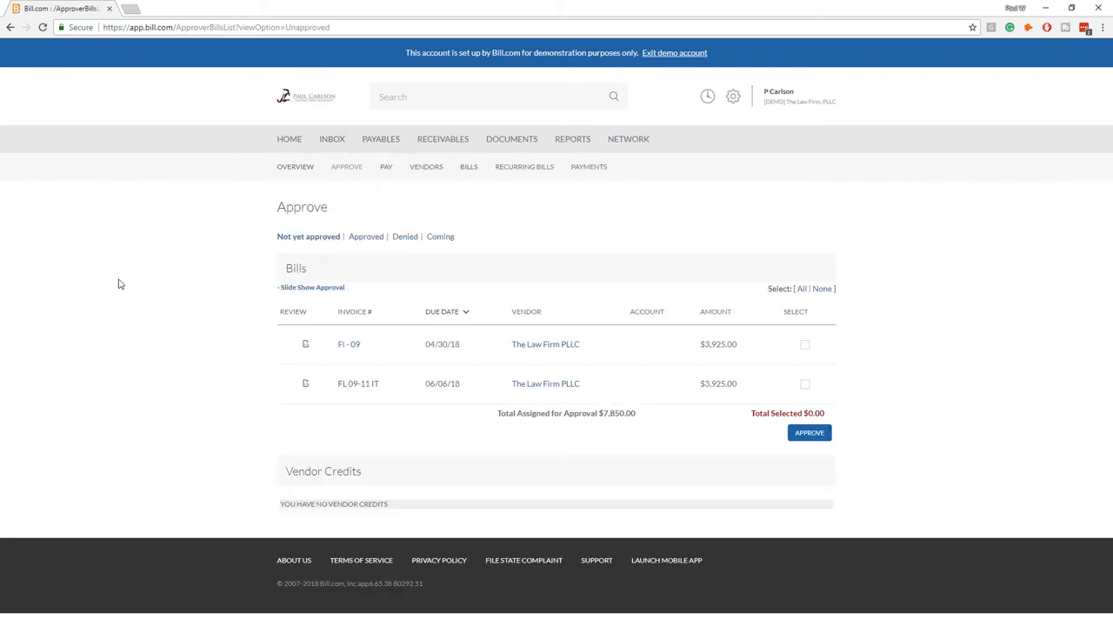
pyautogui.moveTo(319, 299)
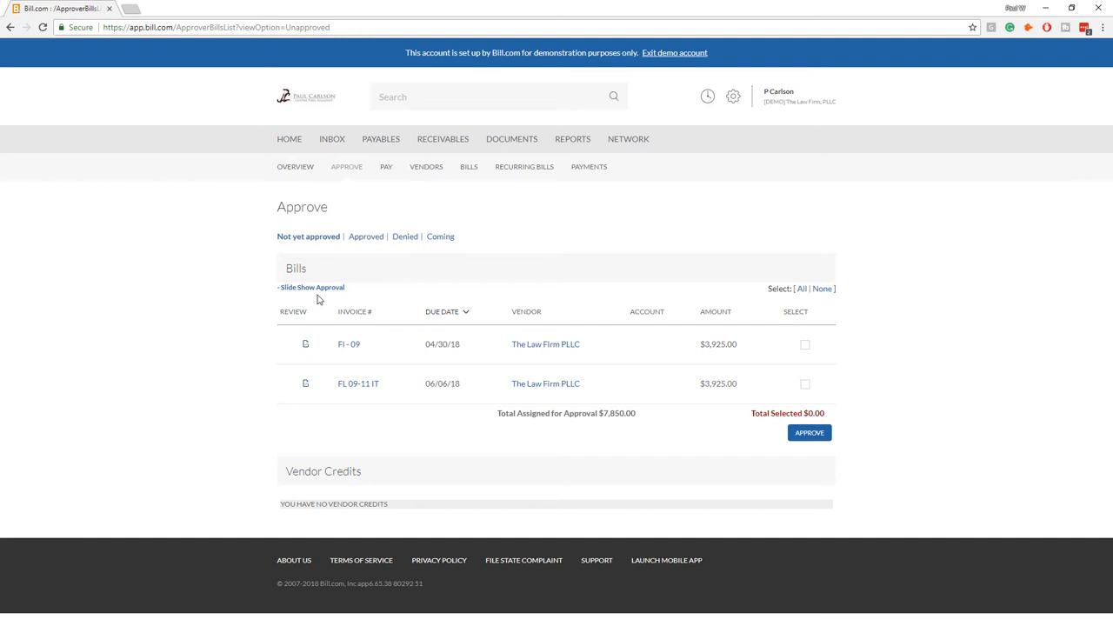
pyautogui.moveTo(321, 295)
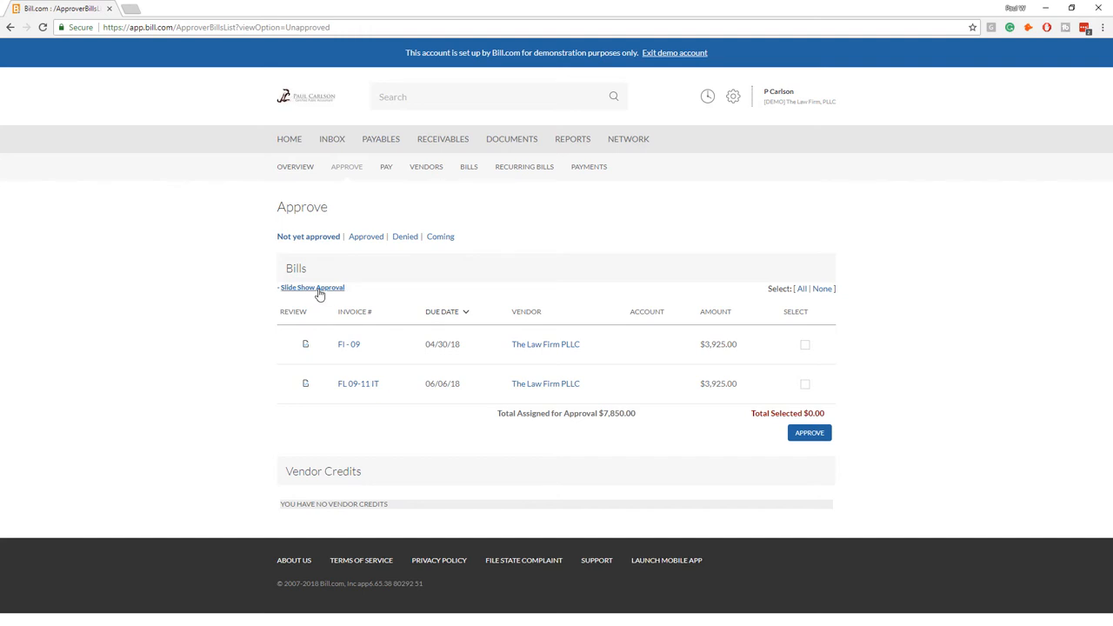
# Review the $3,925 invoice FI - 09 in the slide-show approval view
pyautogui.click(312, 287)
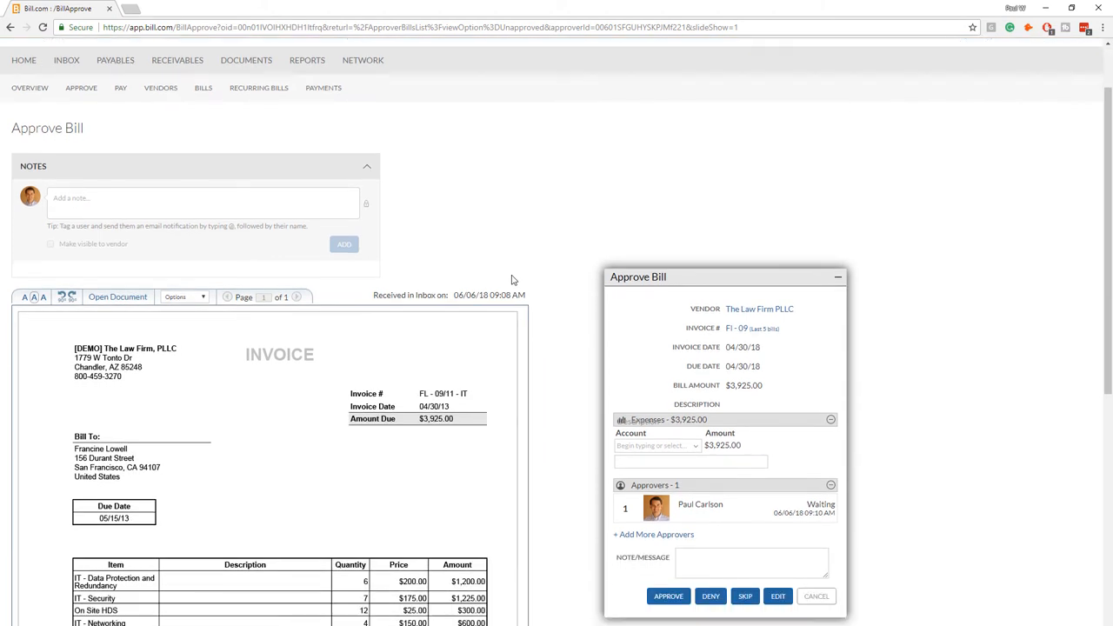
pyautogui.scroll(-3)
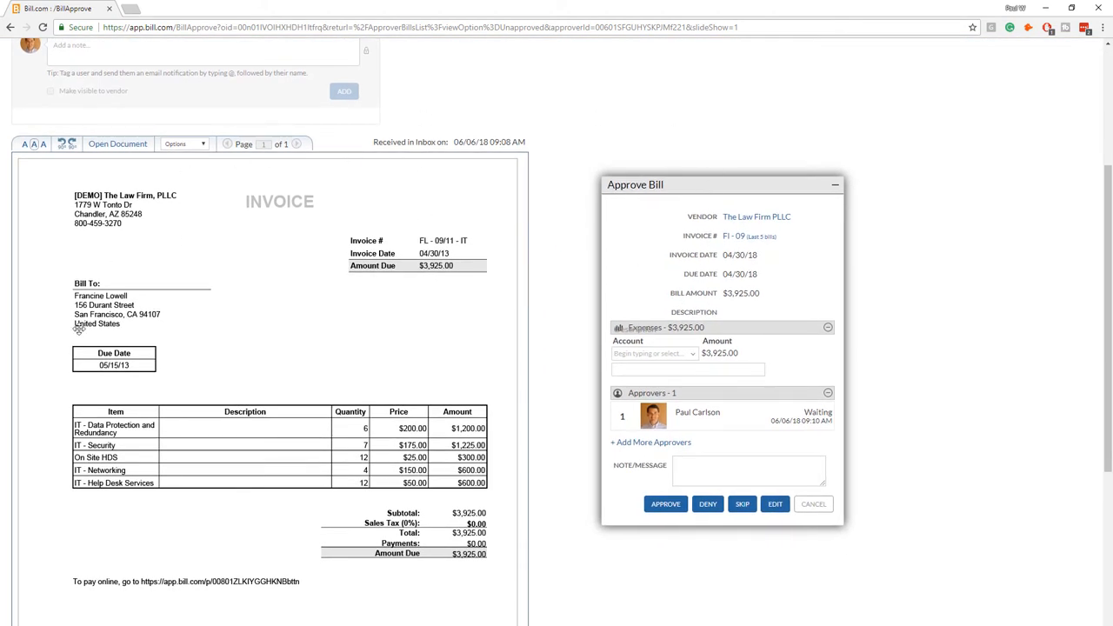
pyautogui.moveTo(340, 582)
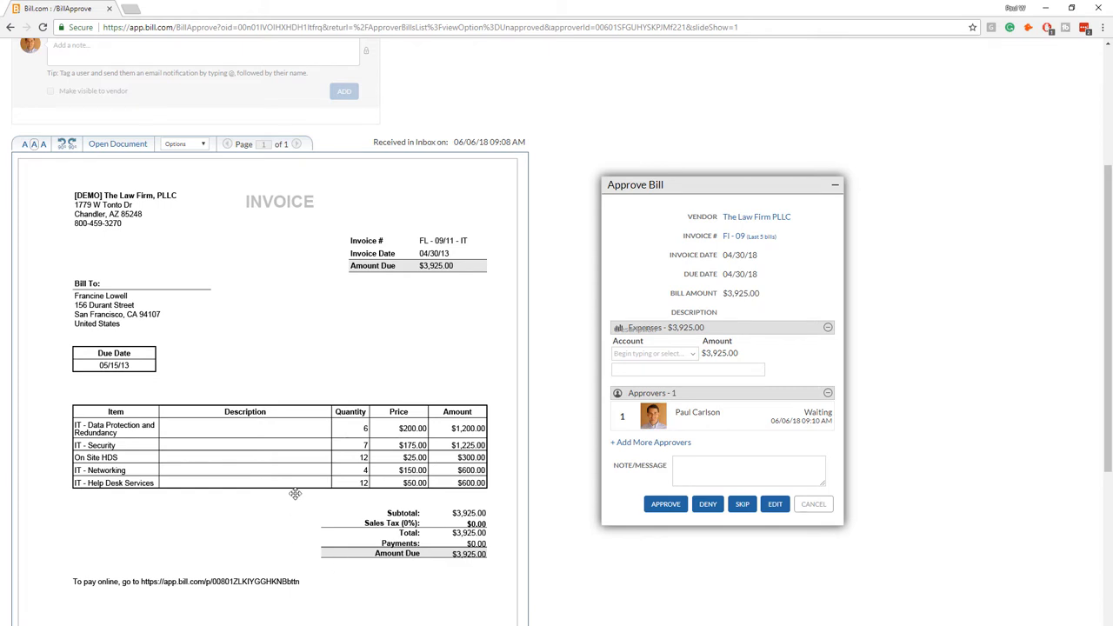
pyautogui.moveTo(864, 563)
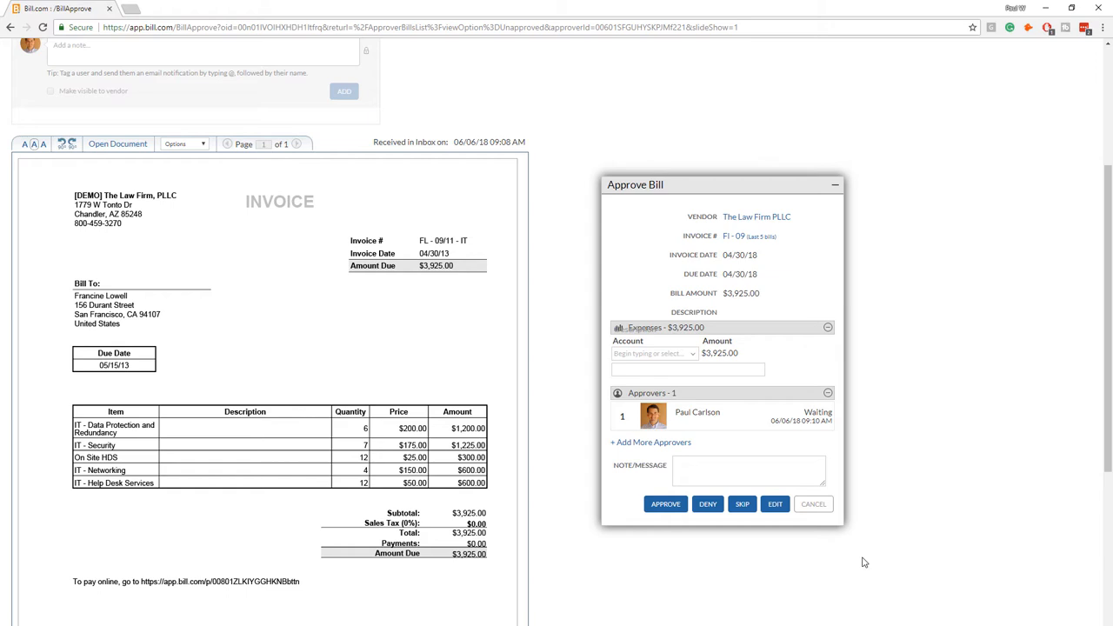
pyautogui.moveTo(911, 492)
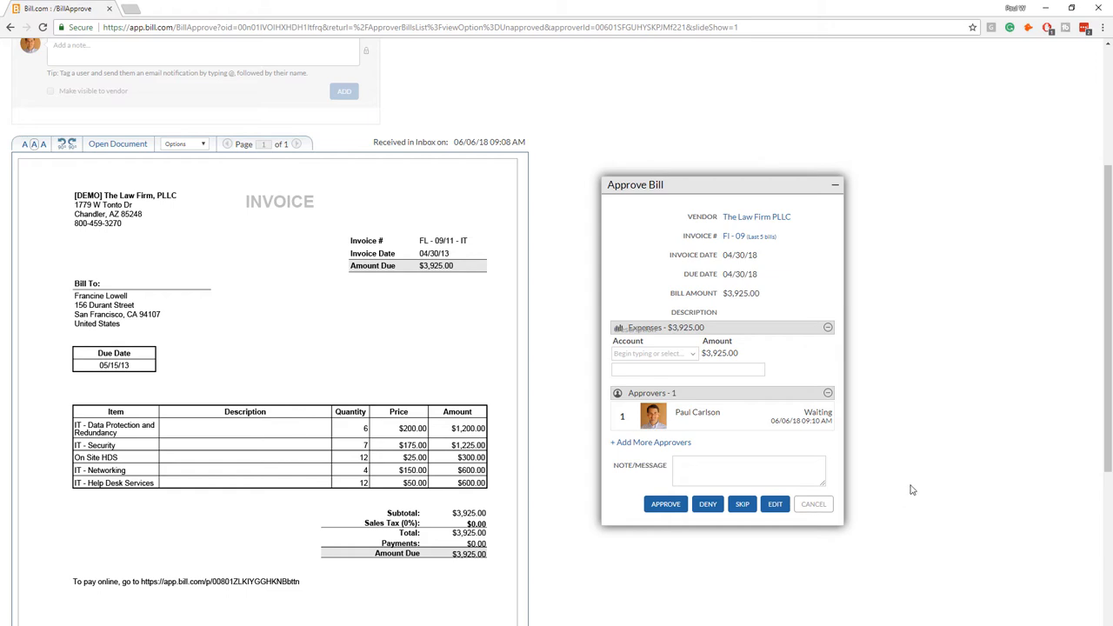
pyautogui.moveTo(180, 481)
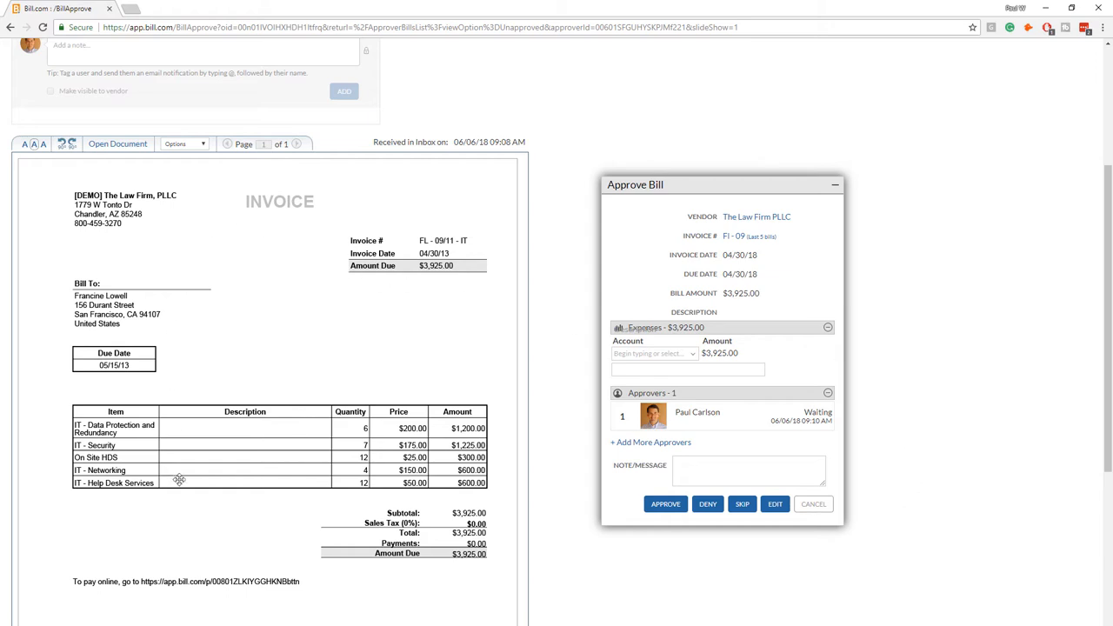
pyautogui.moveTo(237, 585)
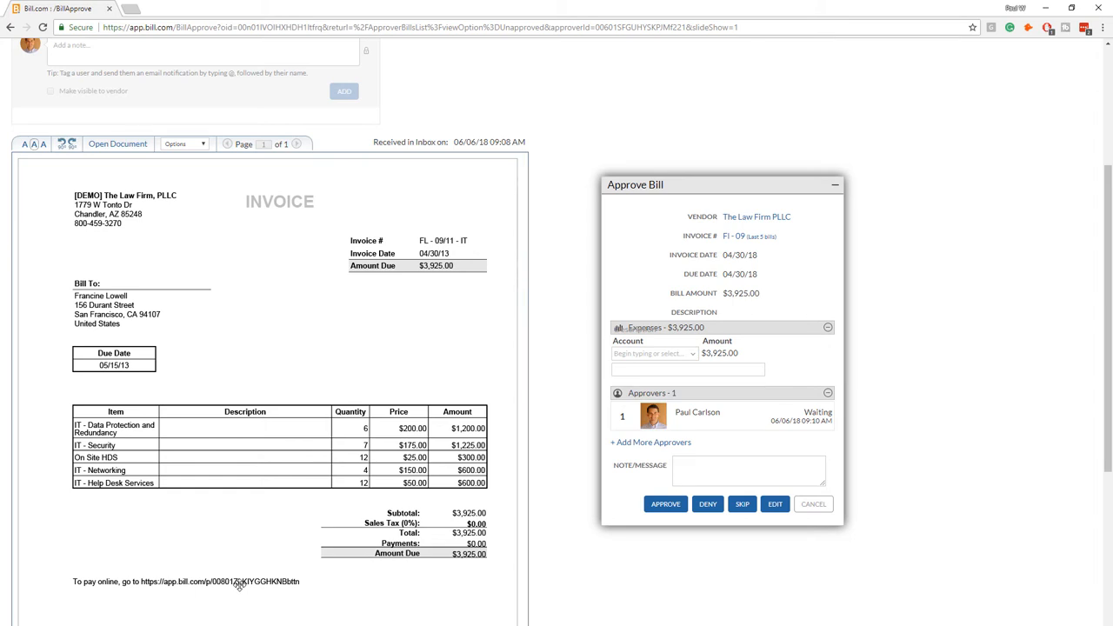
pyautogui.moveTo(848, 327)
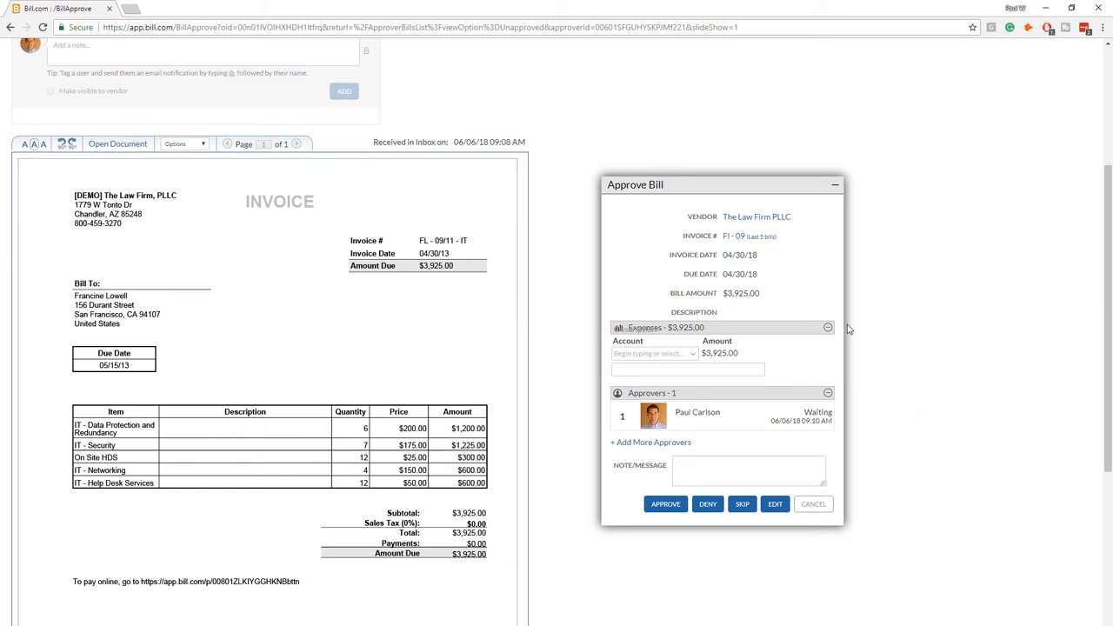
pyautogui.moveTo(832, 482)
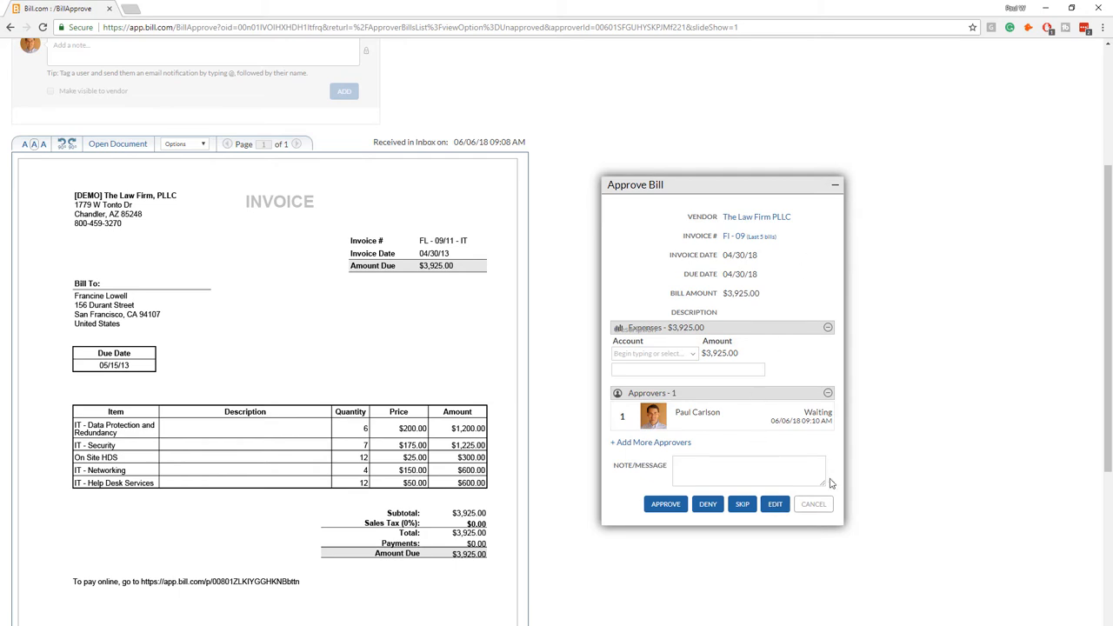
pyautogui.moveTo(729, 293)
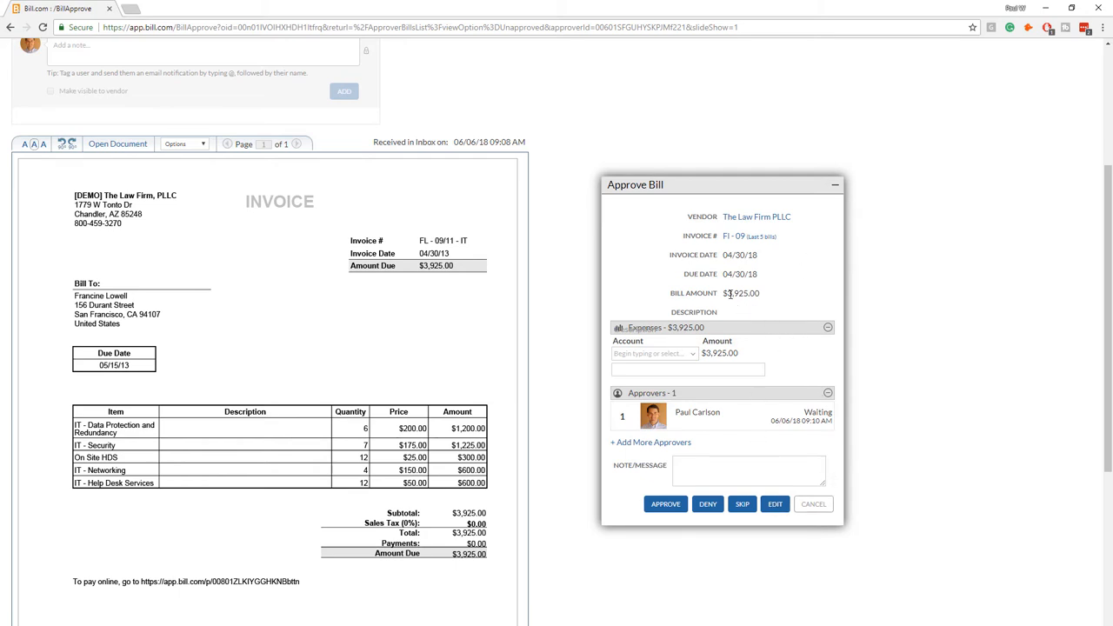
pyautogui.moveTo(768, 298)
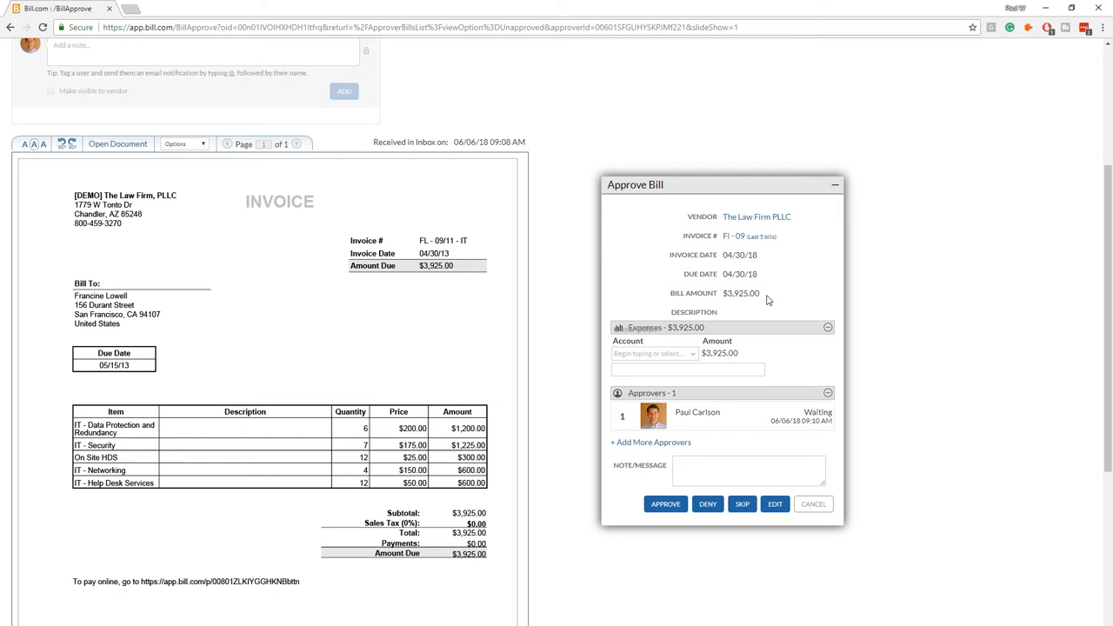
pyautogui.moveTo(764, 221)
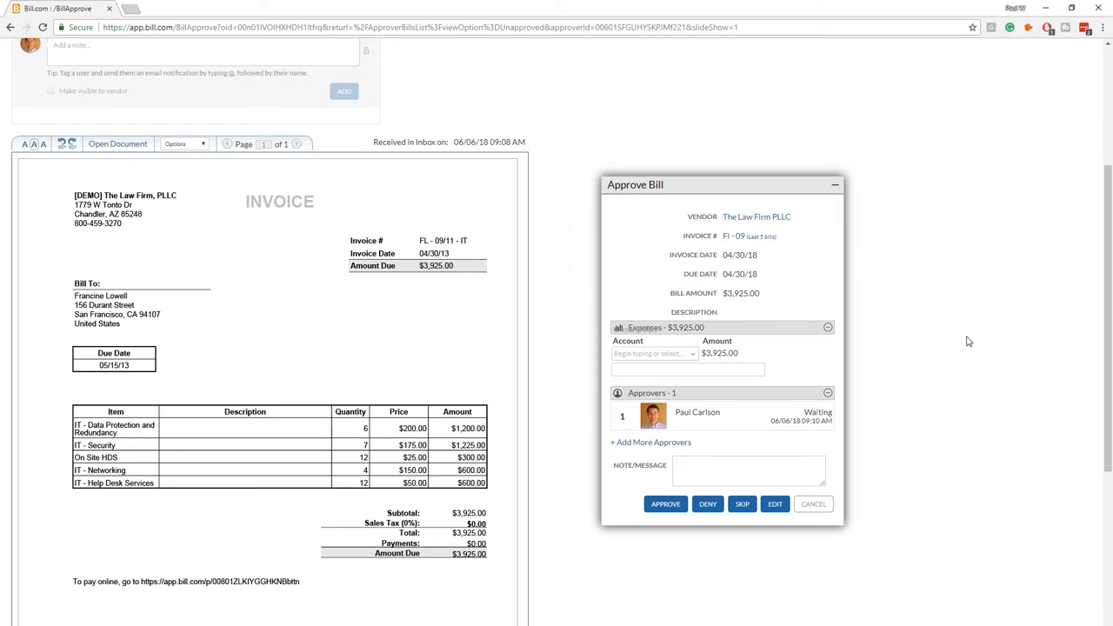
pyautogui.moveTo(810, 454)
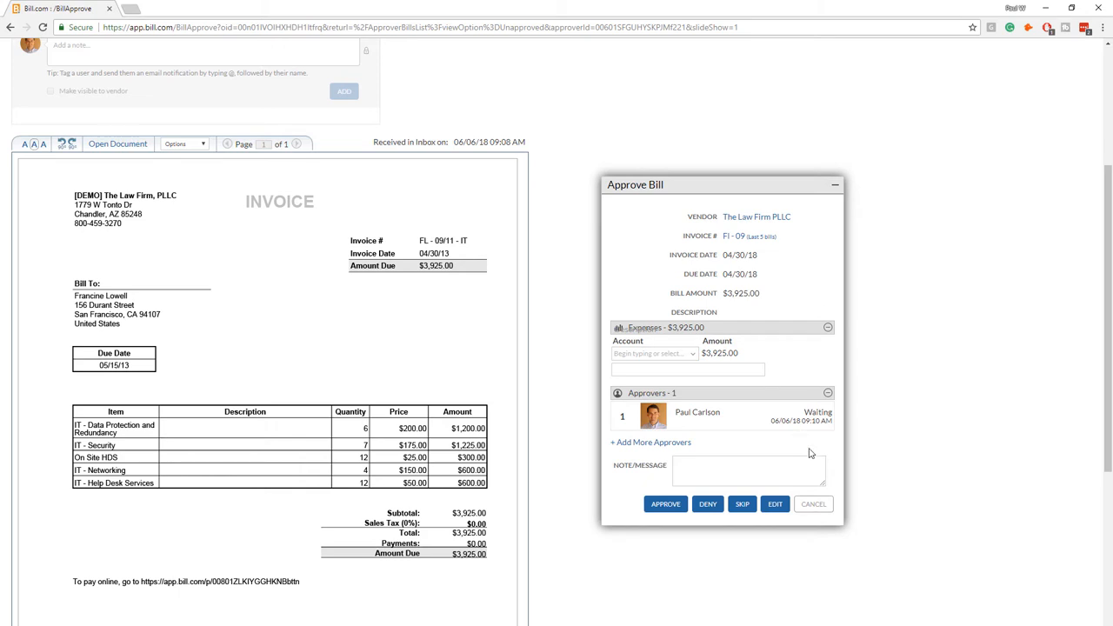
pyautogui.moveTo(292, 354)
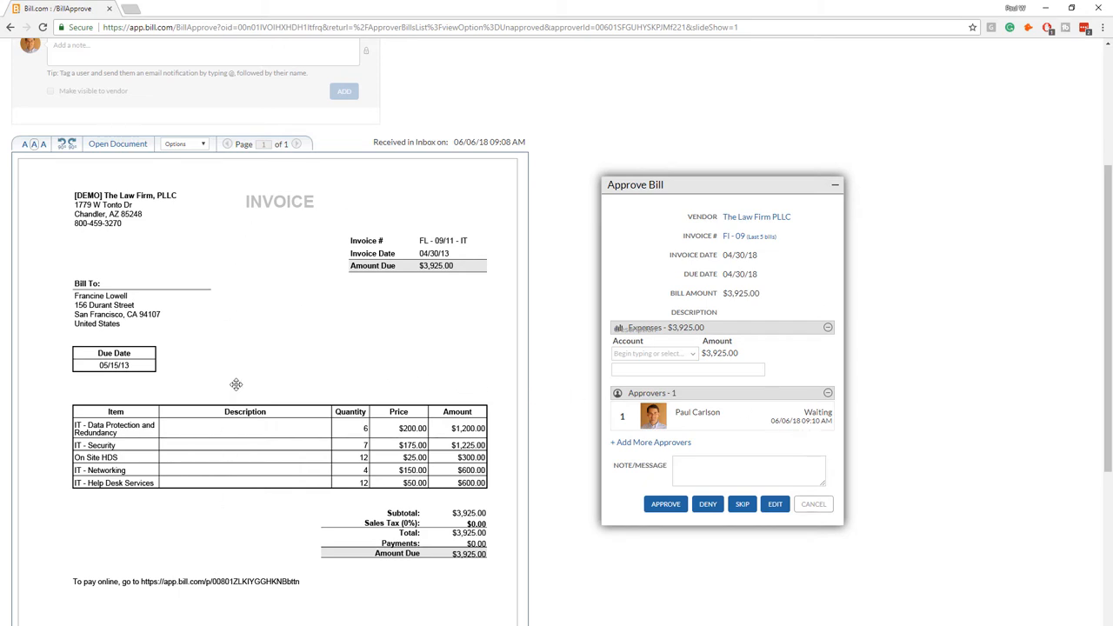
pyautogui.moveTo(278, 310)
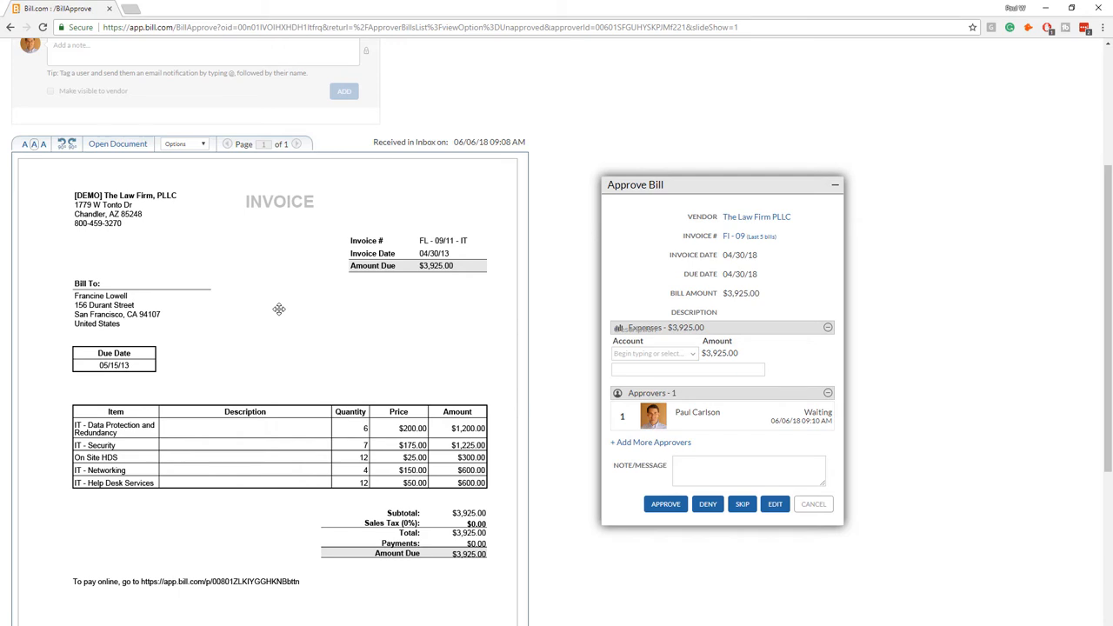
pyautogui.moveTo(223, 280)
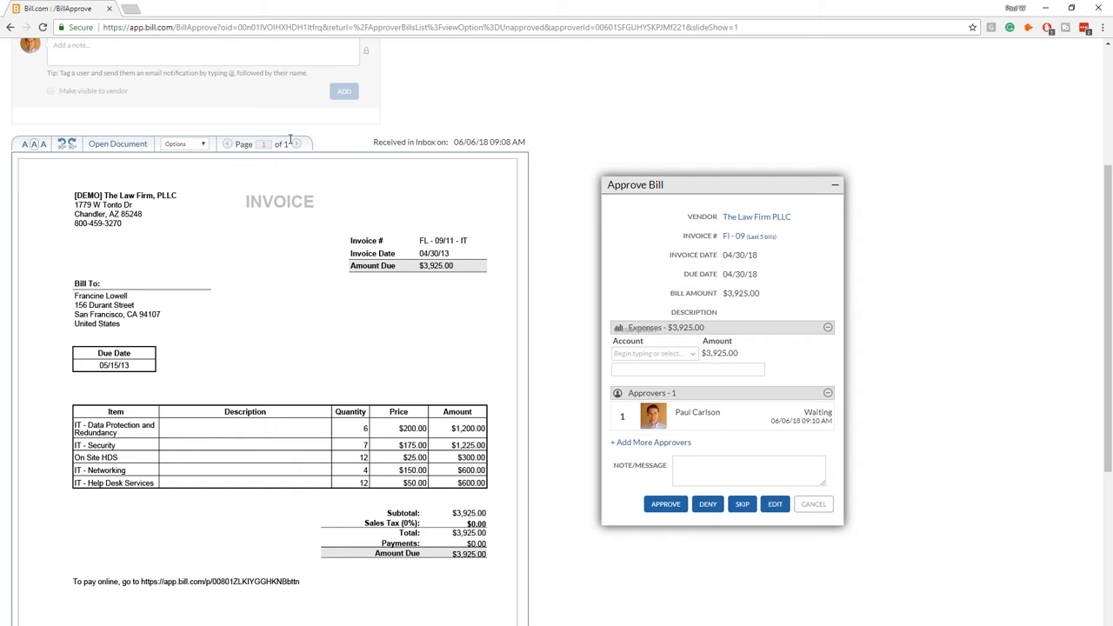
pyautogui.moveTo(296, 144)
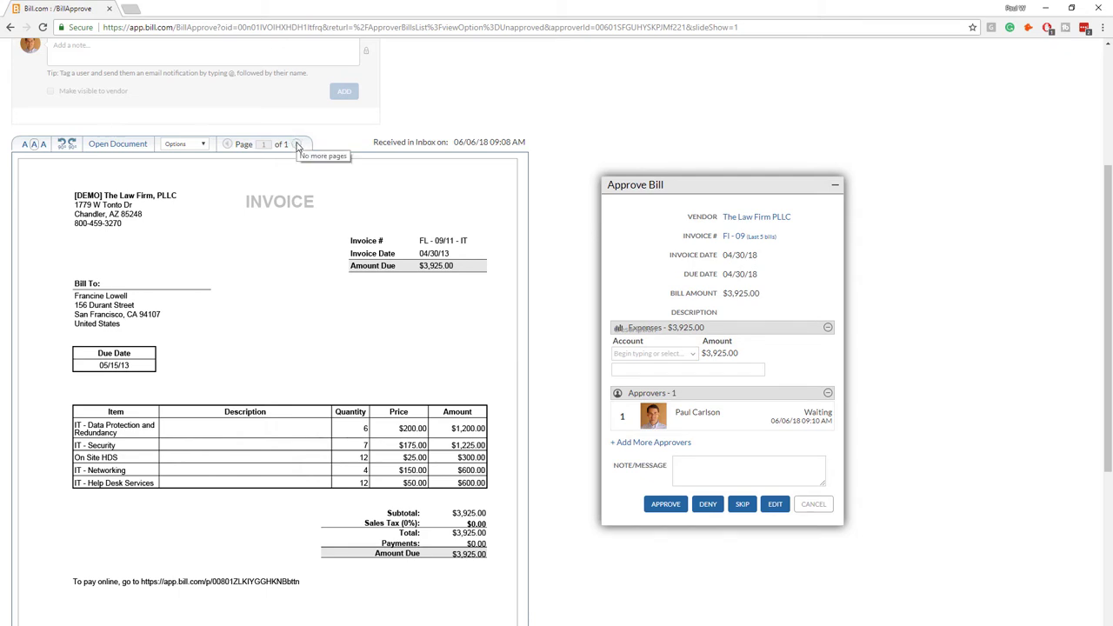
pyautogui.moveTo(293, 142)
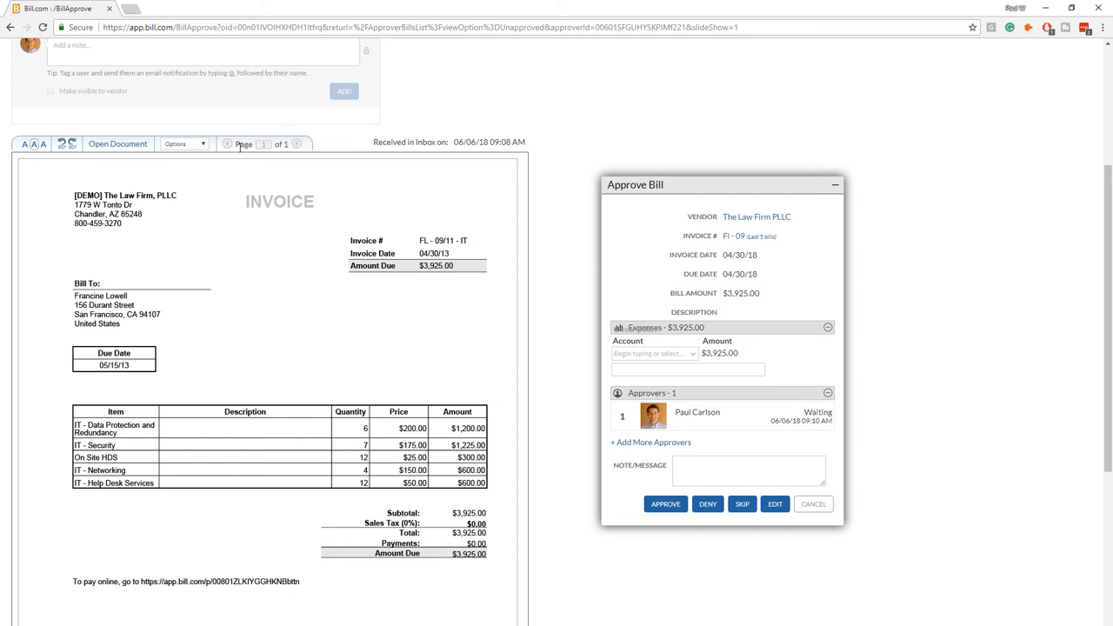
pyautogui.moveTo(329, 353)
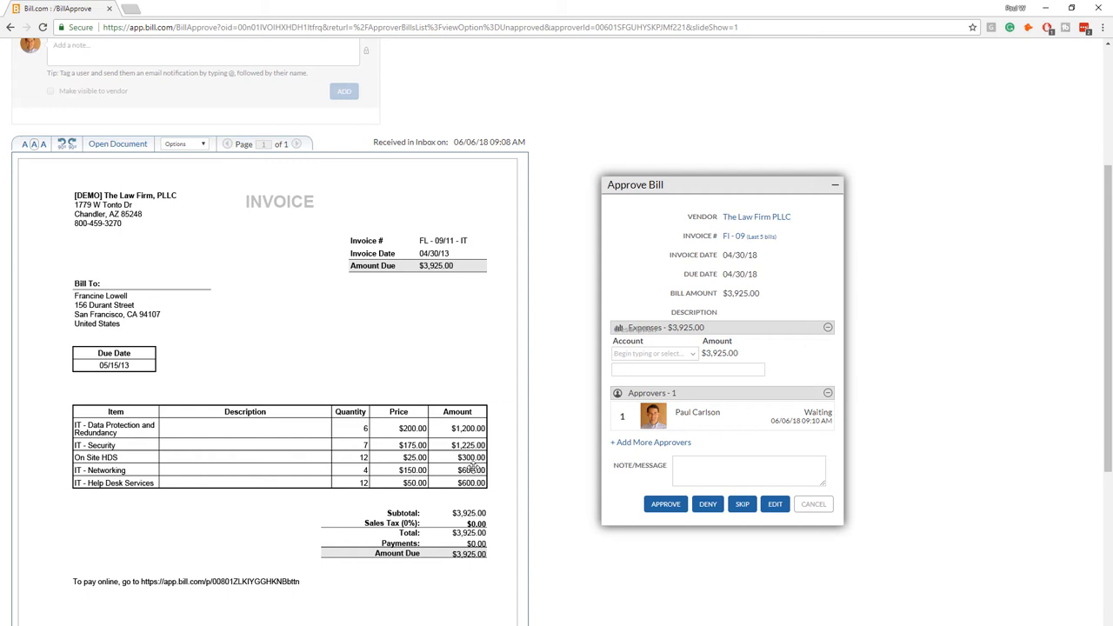
pyautogui.moveTo(665, 504)
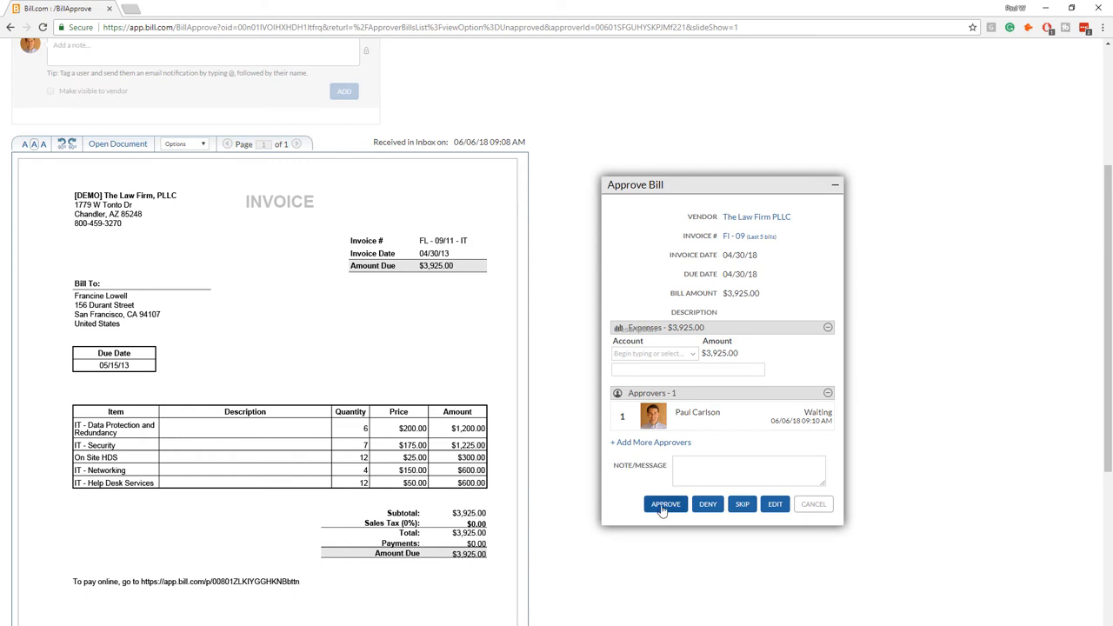
pyautogui.moveTo(630, 569)
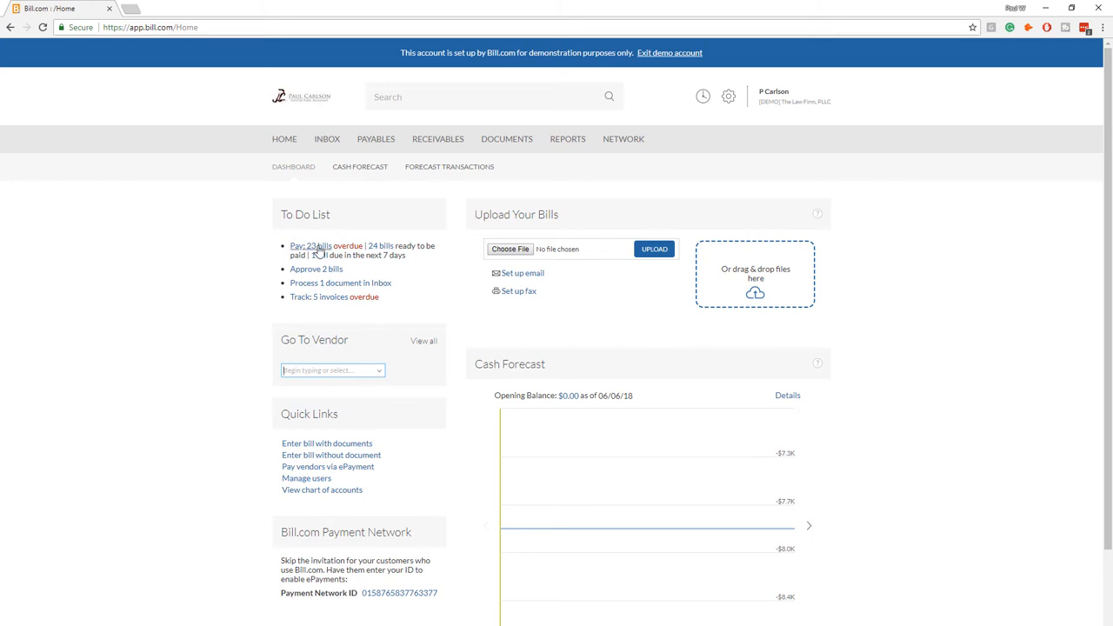
# Go to Payables > Pay to list the unpaid bills
pyautogui.click(375, 138)
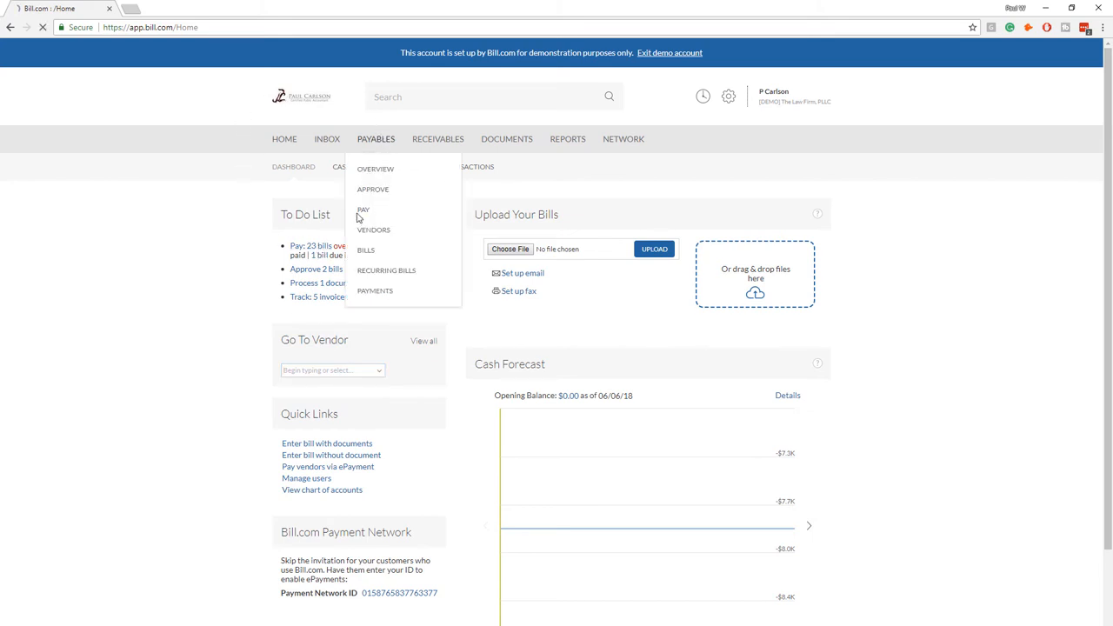
pyautogui.click(363, 209)
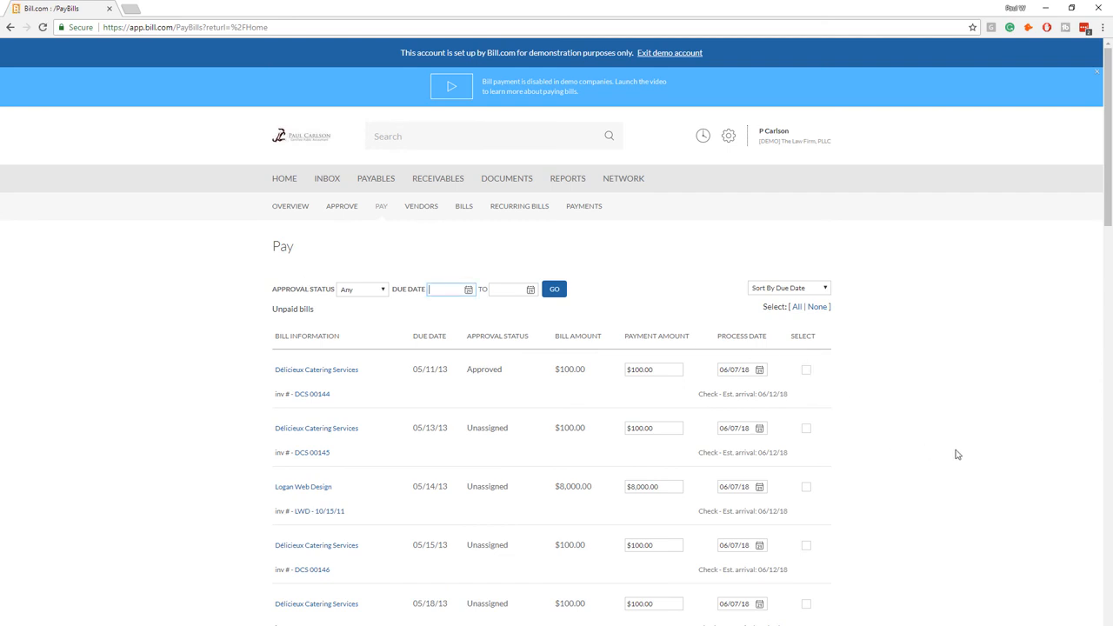
pyautogui.scroll(-3)
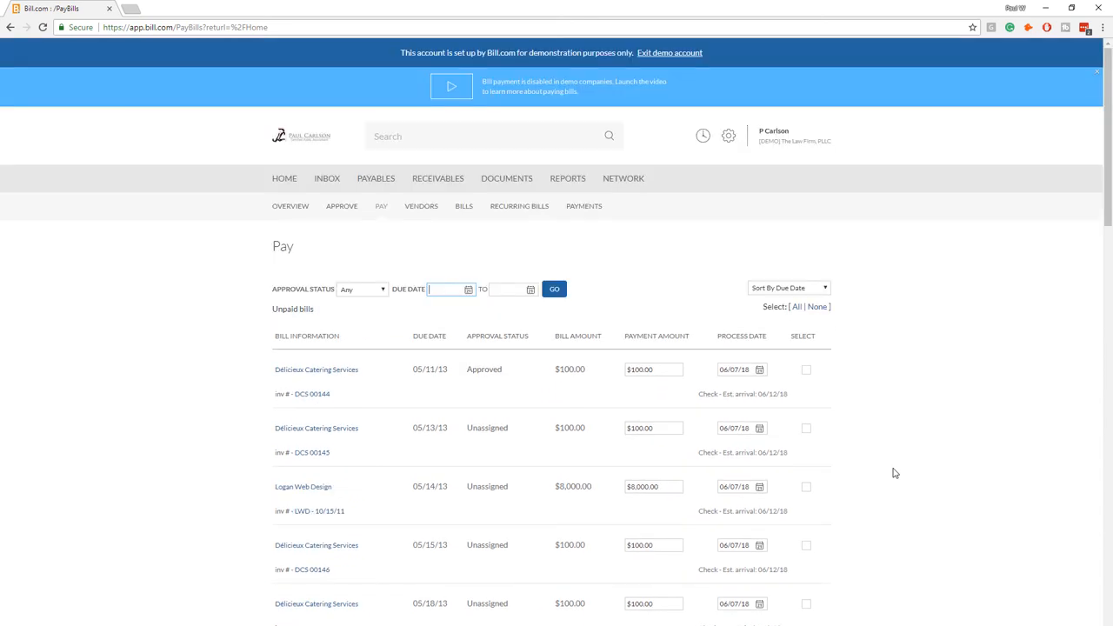
pyautogui.moveTo(392, 306)
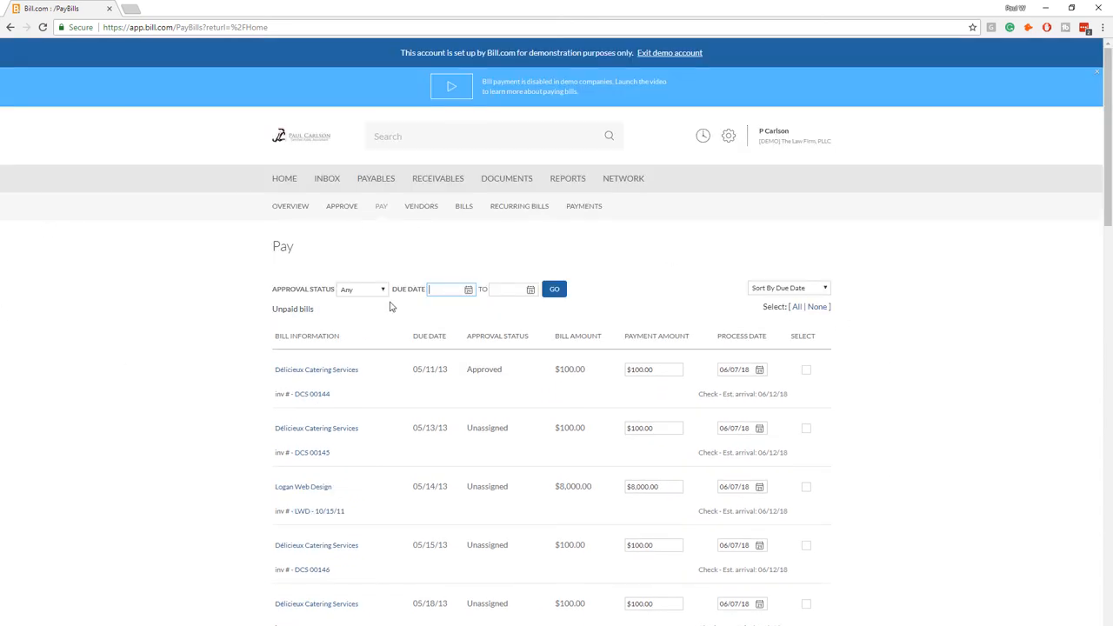
pyautogui.click(362, 289)
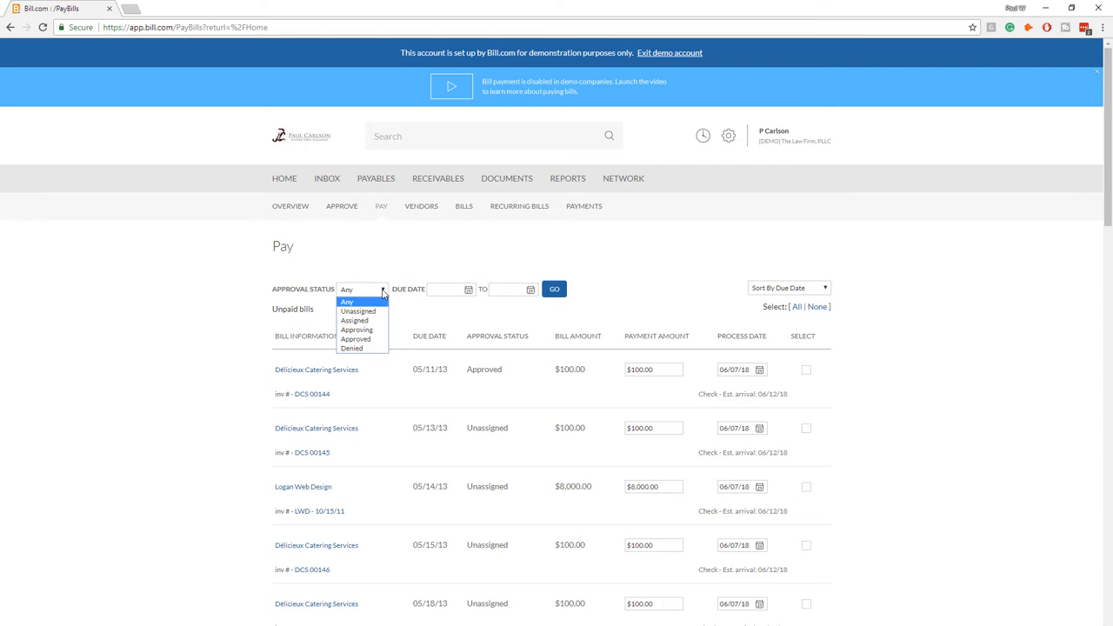
pyautogui.moveTo(357, 338)
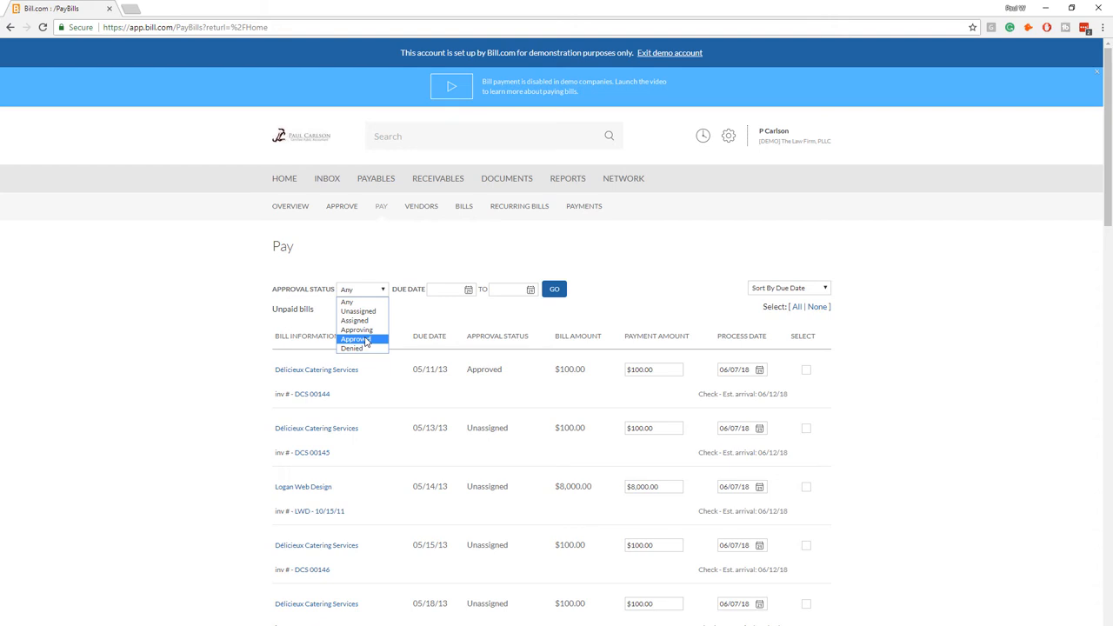
pyautogui.moveTo(357, 328)
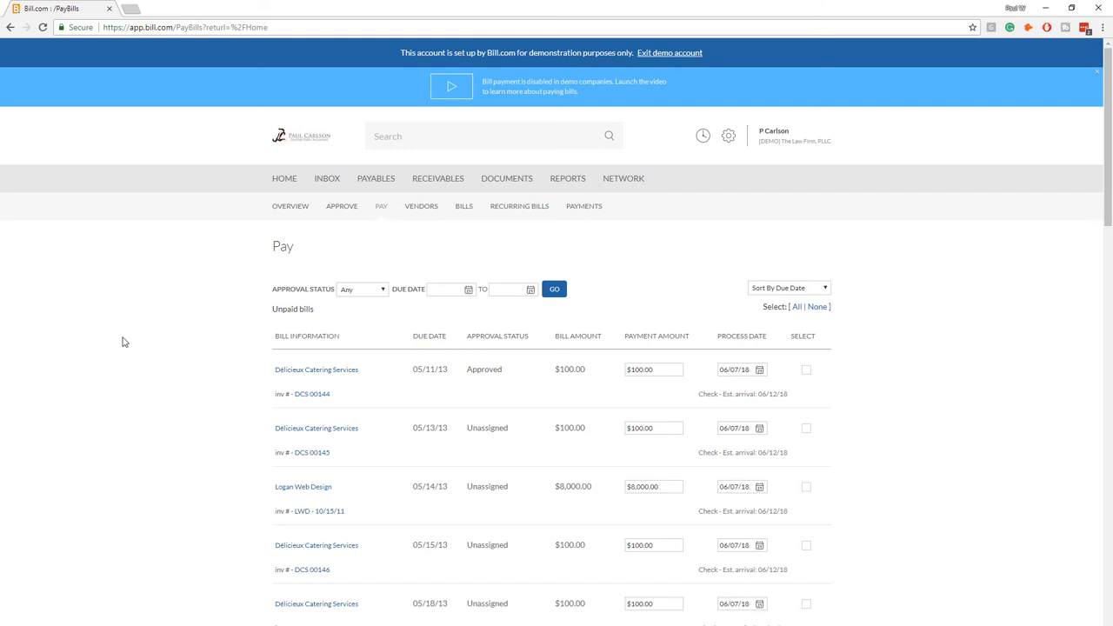
pyautogui.moveTo(963, 398)
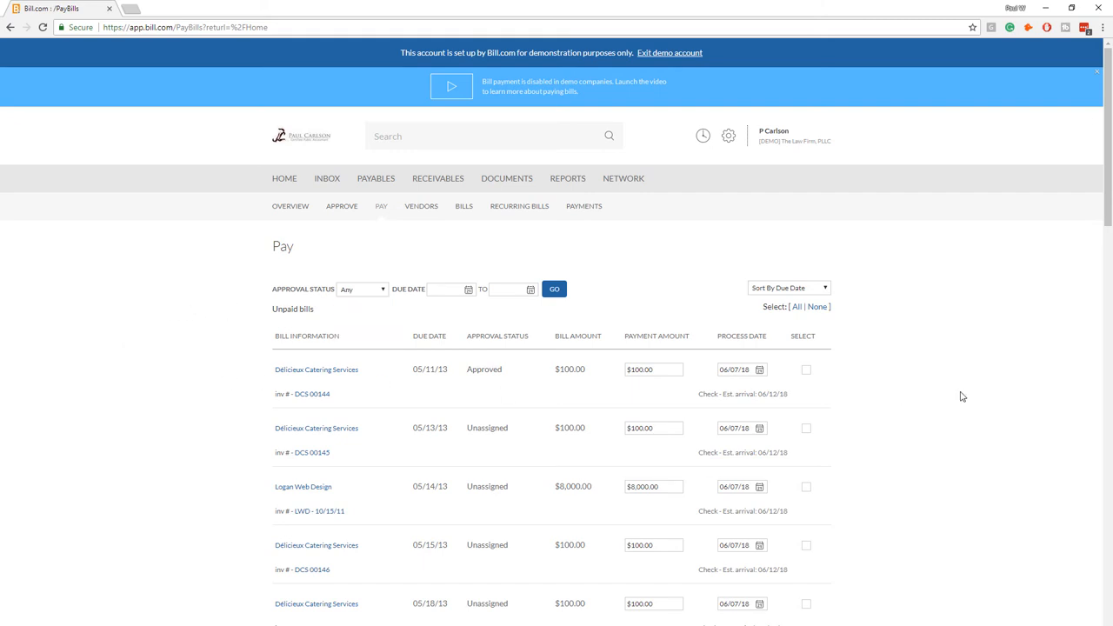
pyautogui.moveTo(809, 374)
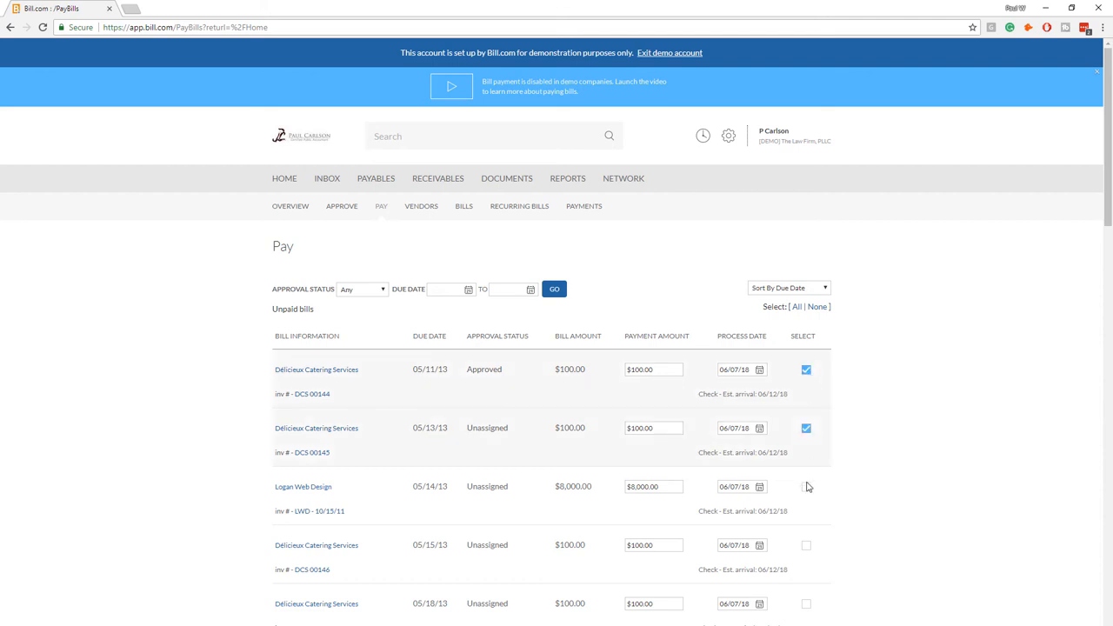
# Select the Logan Web Design bill and check the $8,200 selected total
pyautogui.click(806, 486)
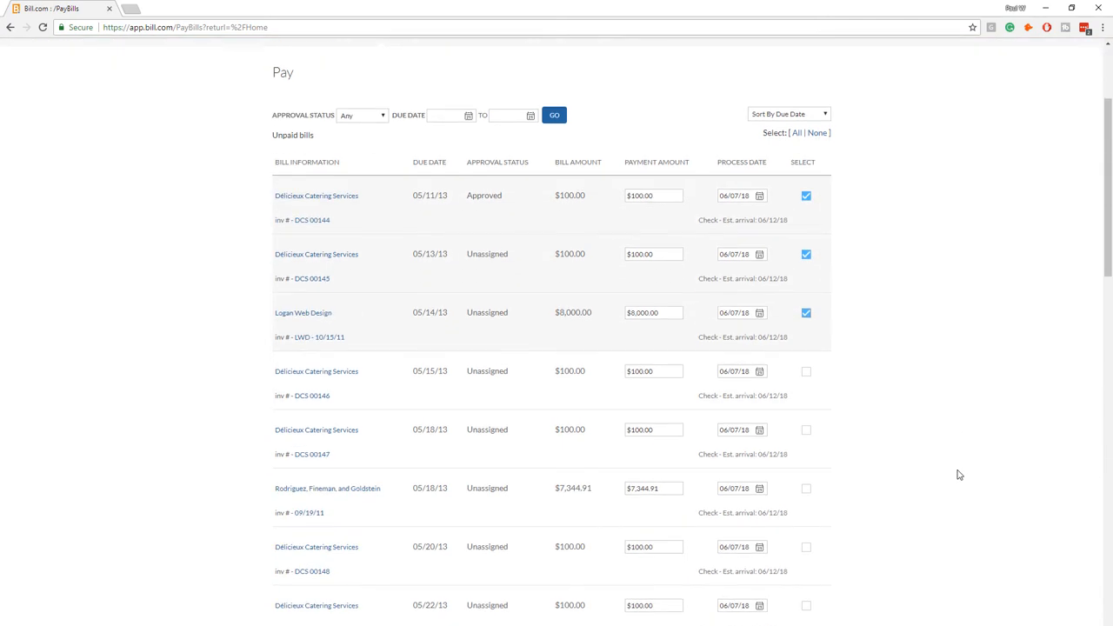
pyautogui.scroll(-3)
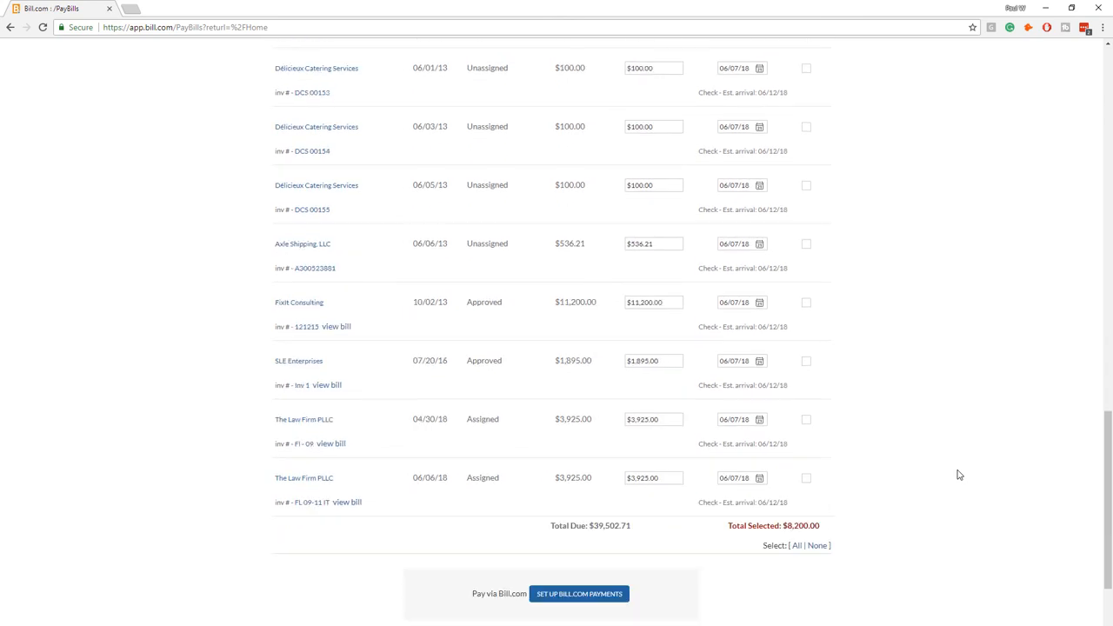
pyautogui.scroll(-3)
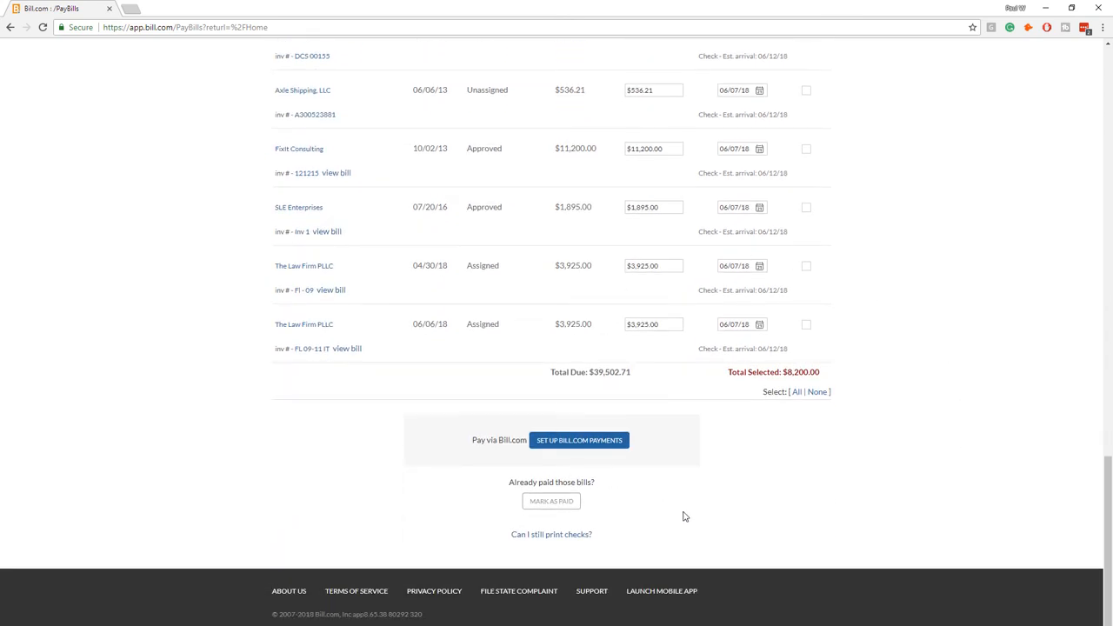
pyautogui.moveTo(547, 522)
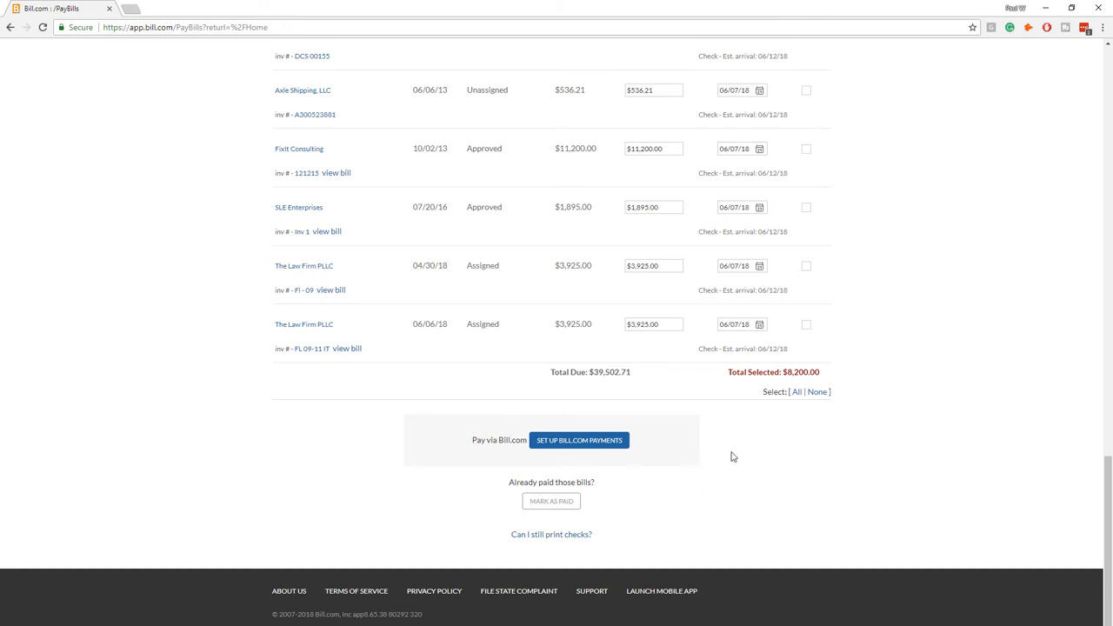
pyautogui.moveTo(772, 494)
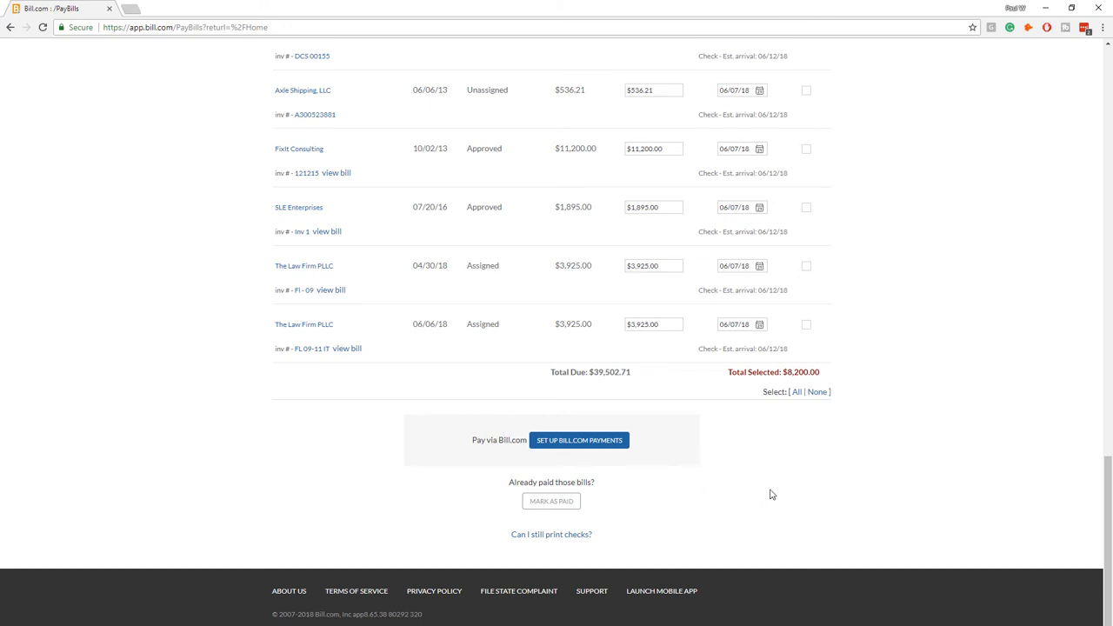
pyautogui.moveTo(820, 499)
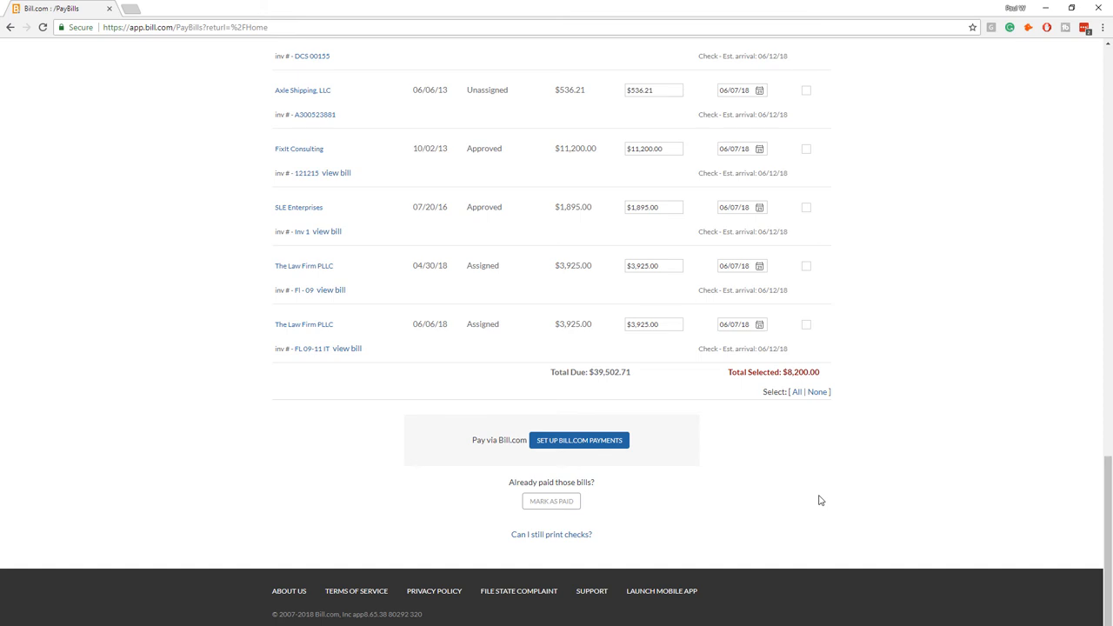
pyautogui.moveTo(897, 422)
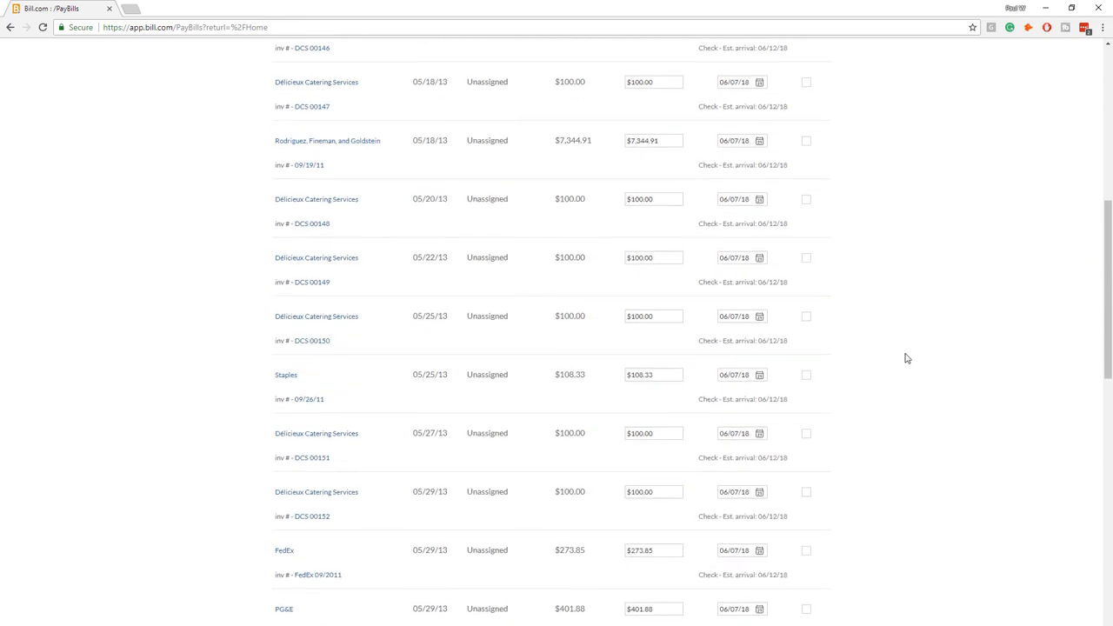
# Change the Logan Web Design process date to 06/20/18
pyautogui.scroll(3)
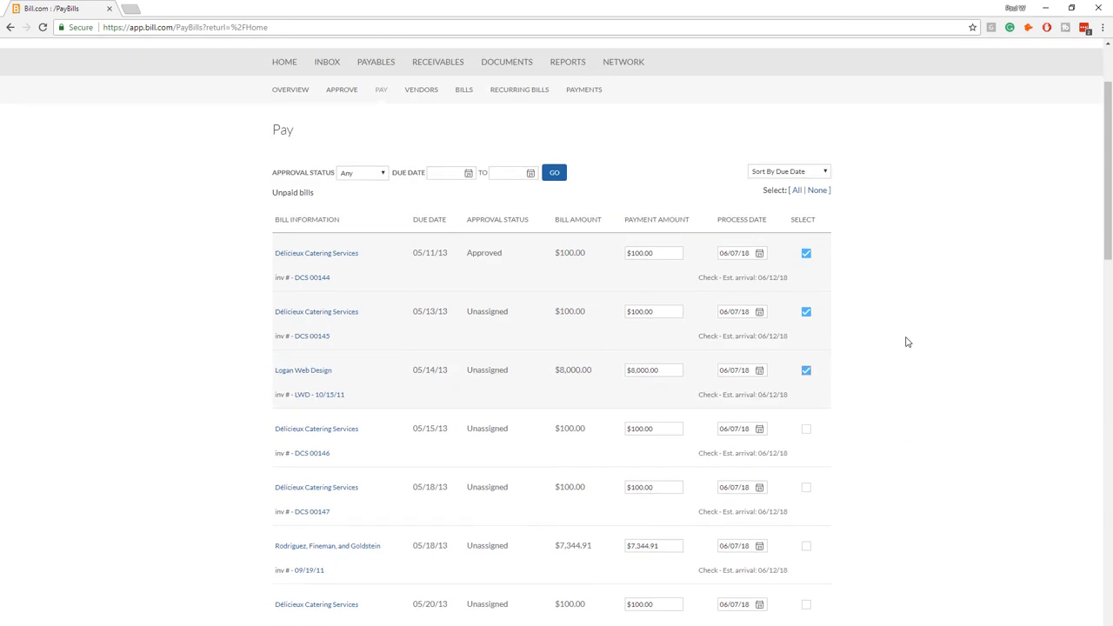
pyautogui.moveTo(920, 332)
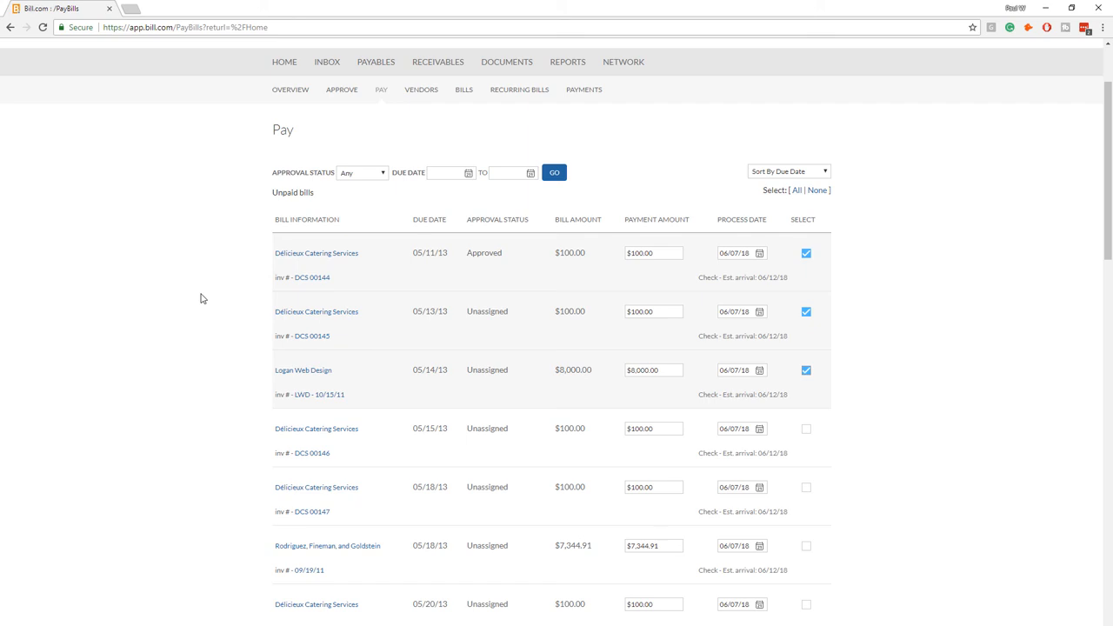
pyautogui.moveTo(962, 366)
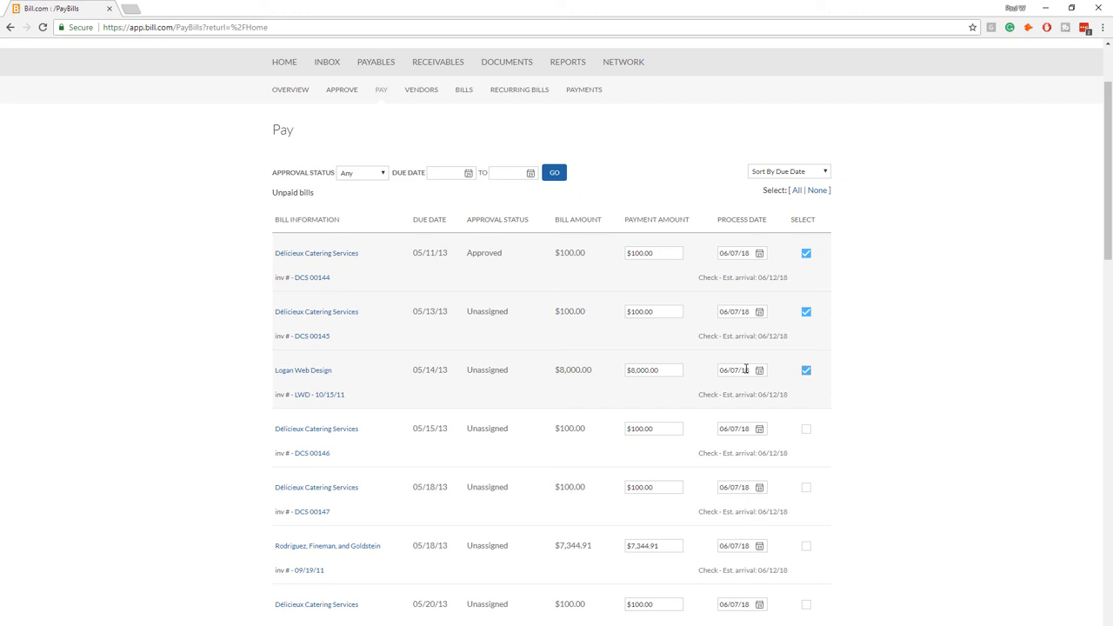
pyautogui.doubleClick(735, 371)
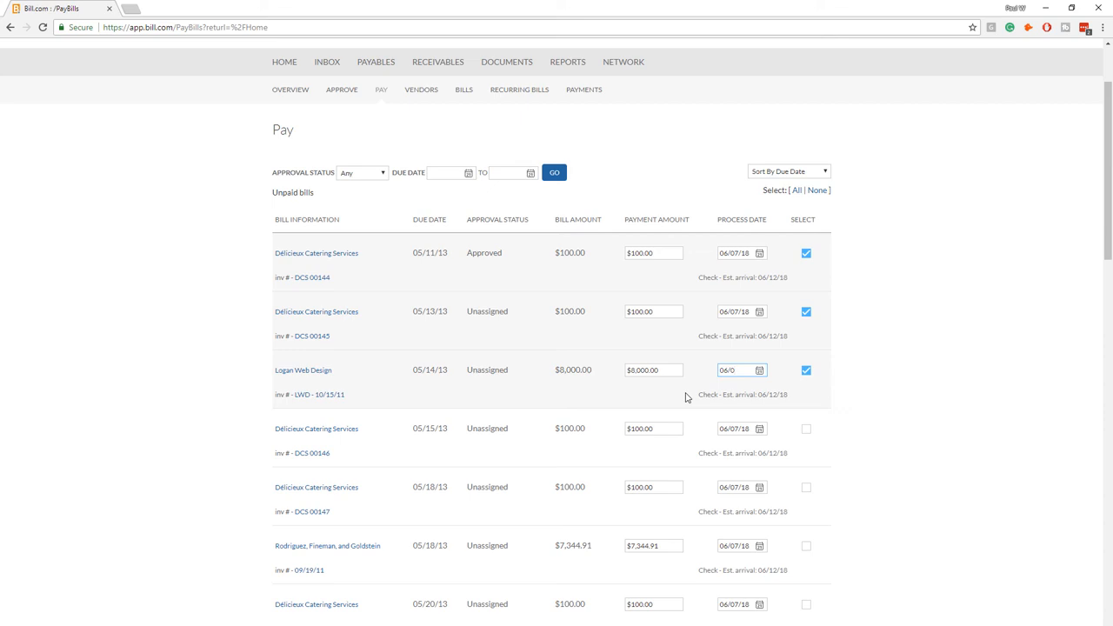
pyautogui.write('5/020/201')
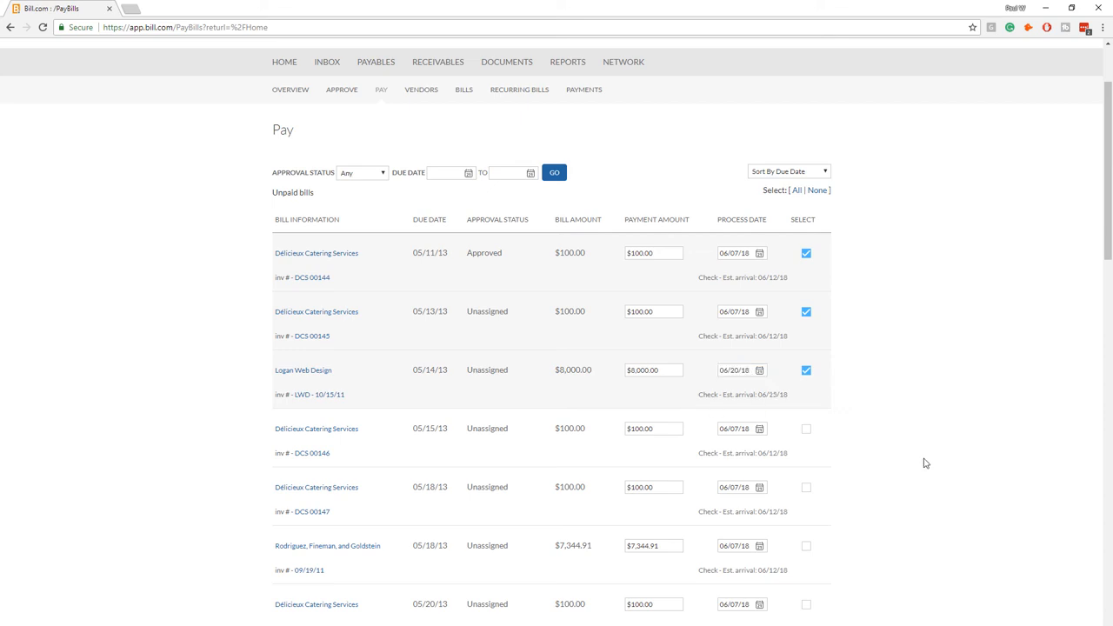
pyautogui.moveTo(988, 288)
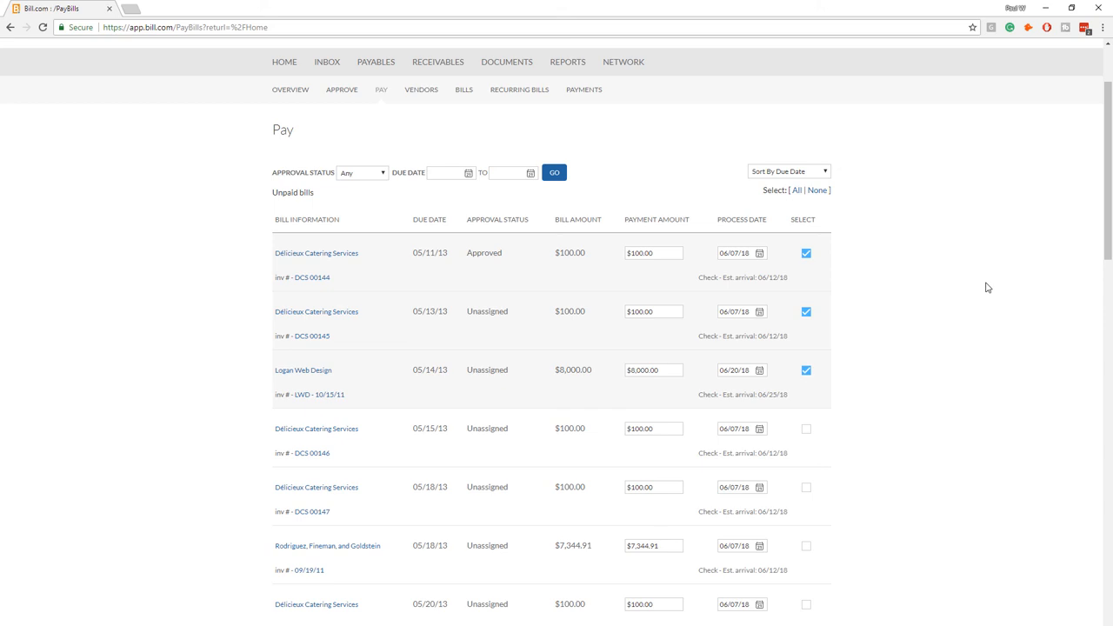
pyautogui.moveTo(721, 240)
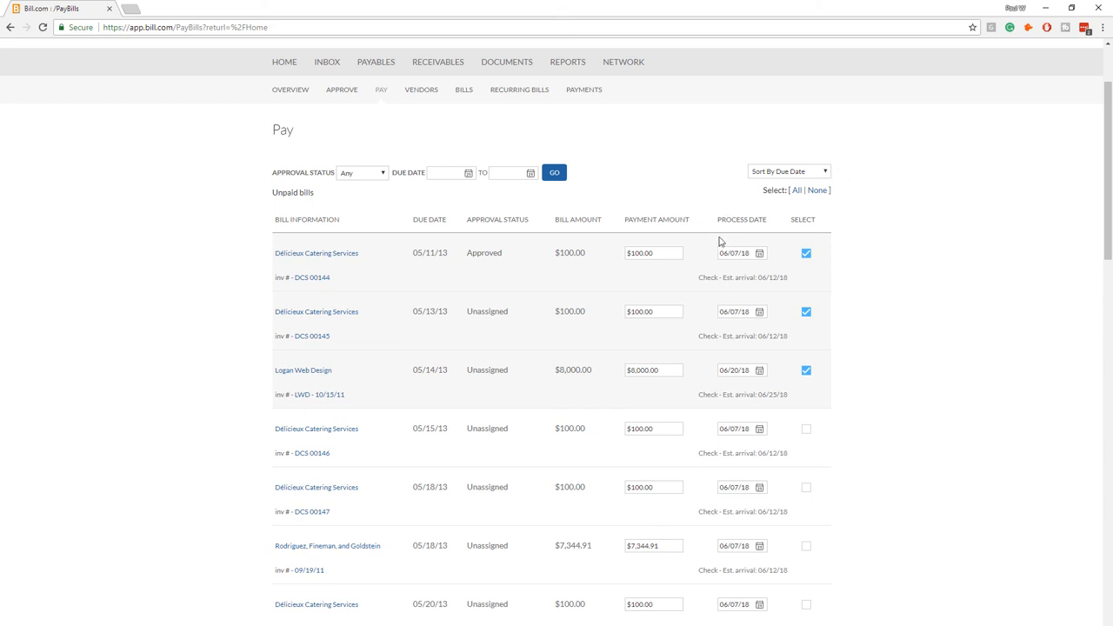
pyautogui.moveTo(726, 305)
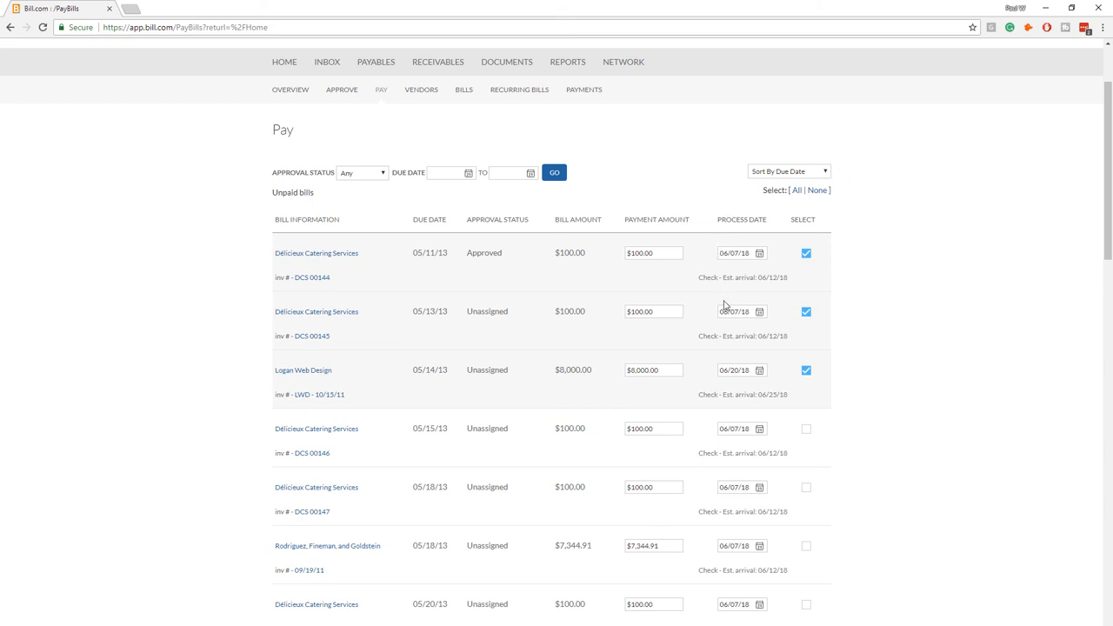
pyautogui.moveTo(694, 348)
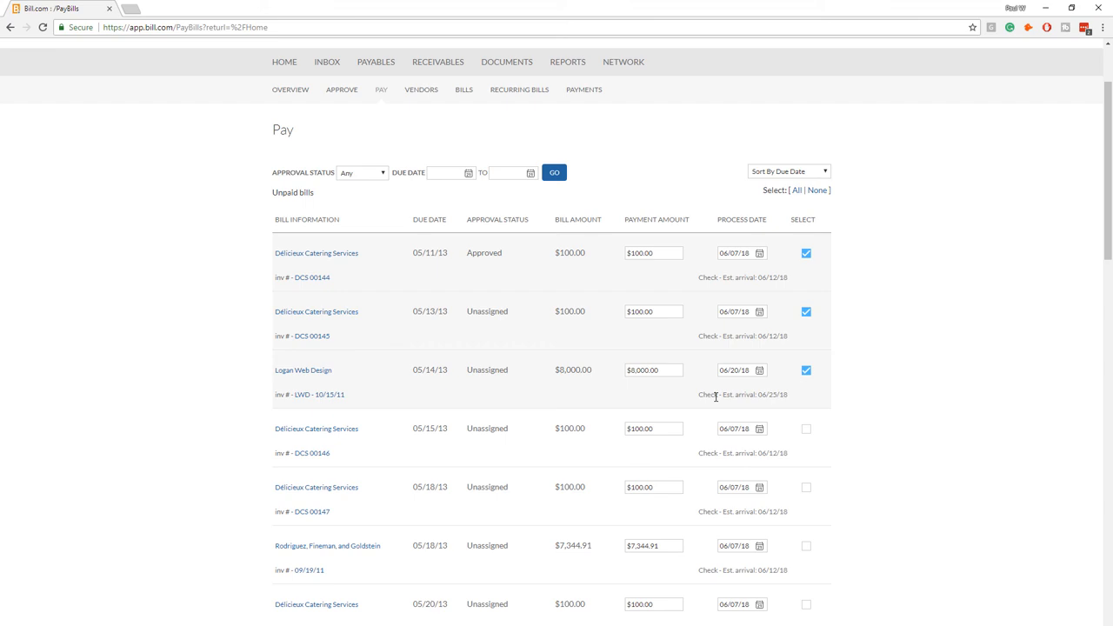
pyautogui.moveTo(879, 393)
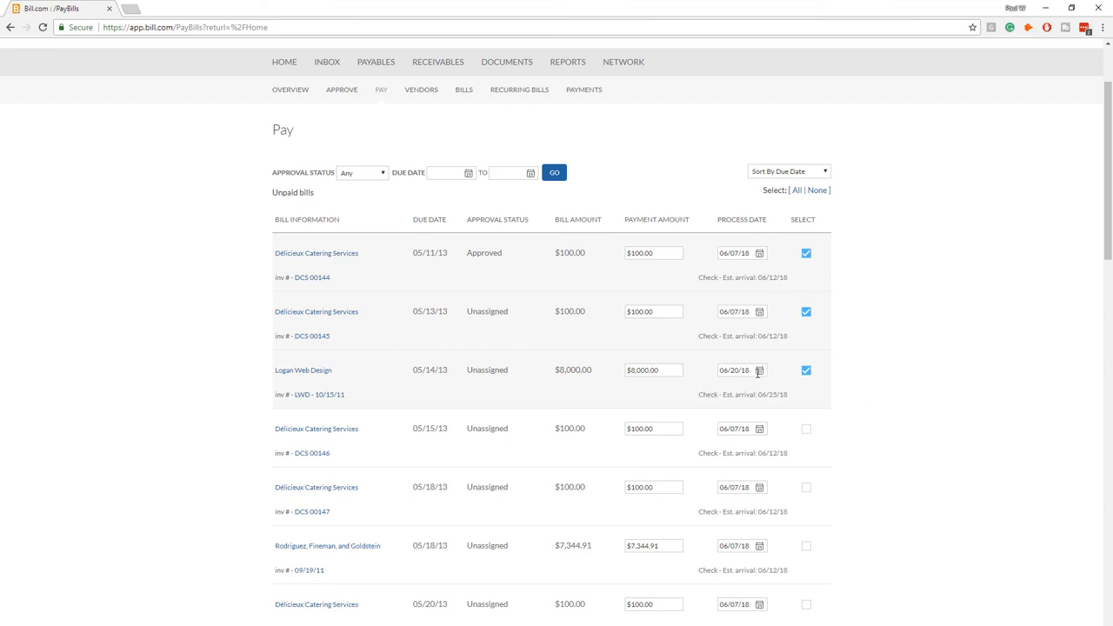
pyautogui.click(735, 370)
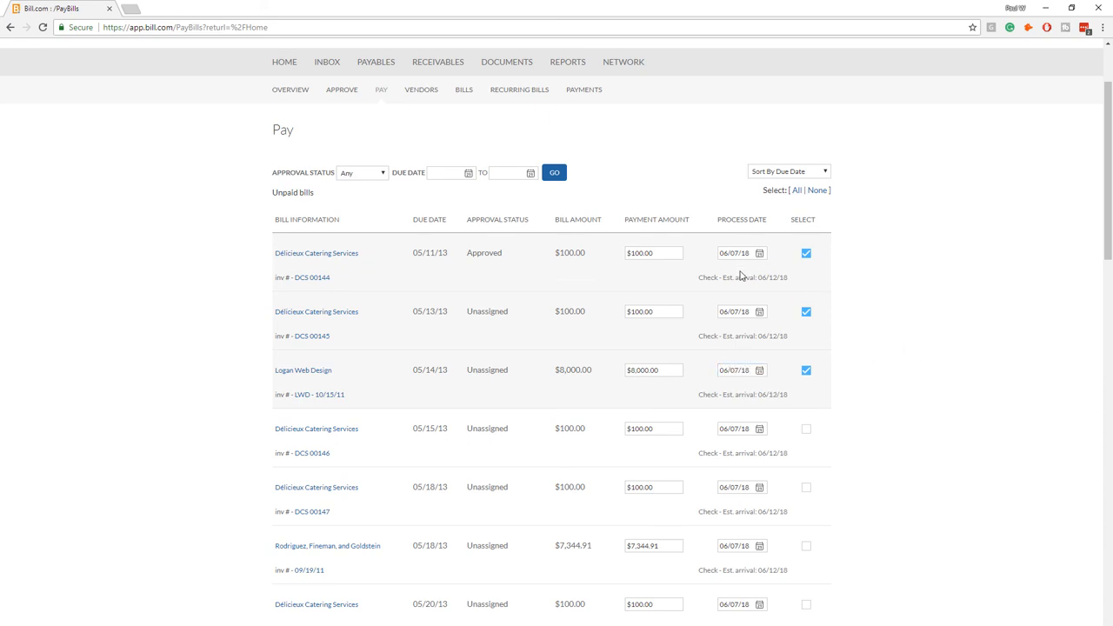
pyautogui.moveTo(800, 402)
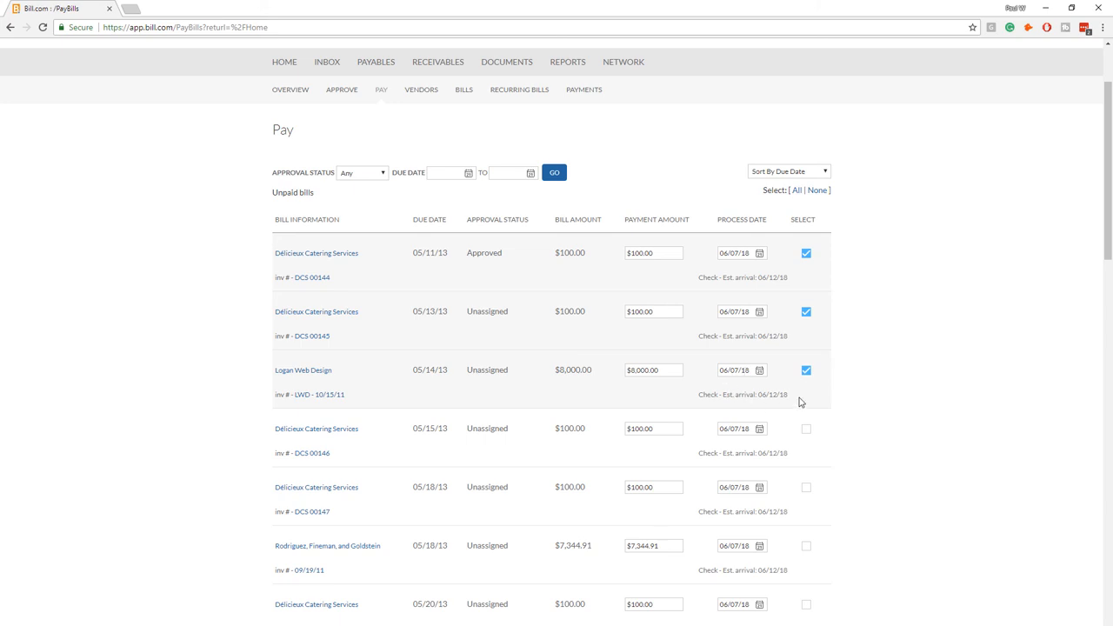
pyautogui.moveTo(887, 368)
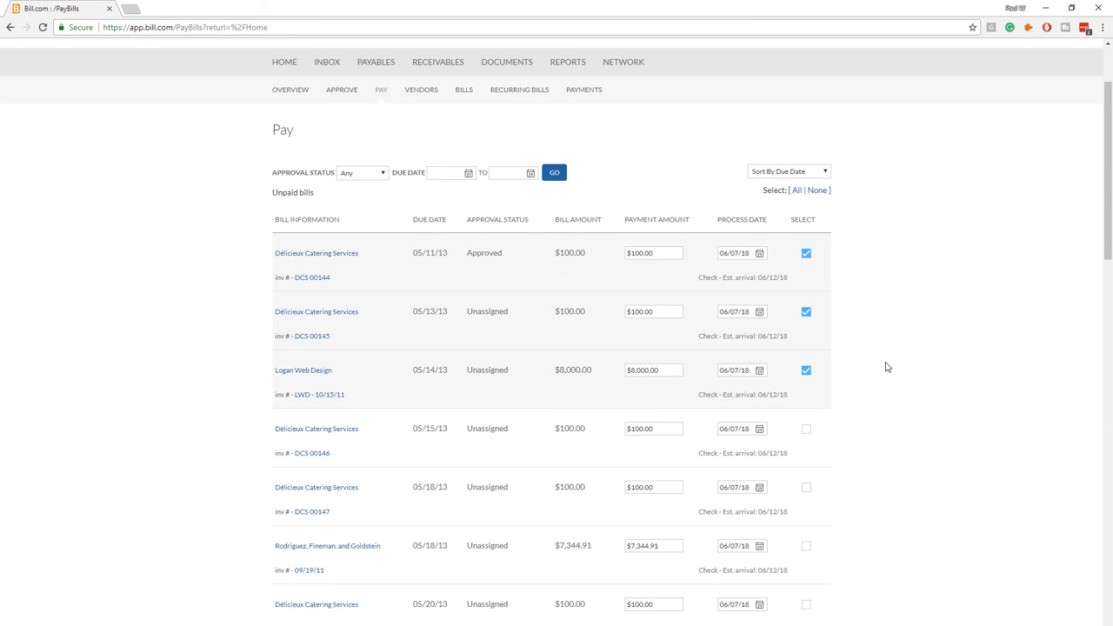
pyautogui.moveTo(479, 236)
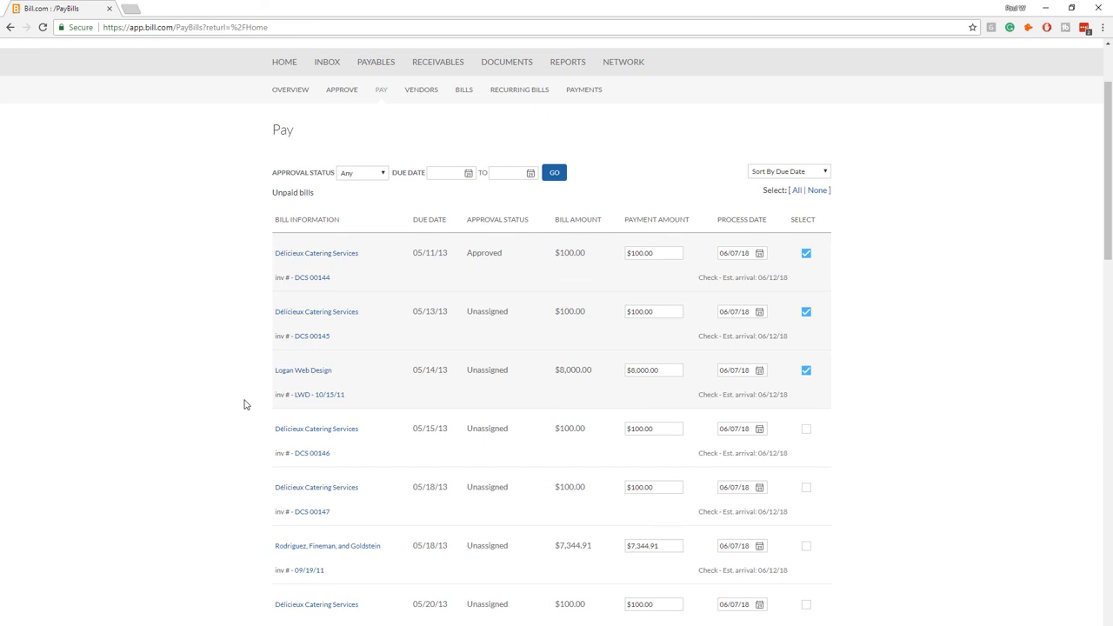
pyautogui.moveTo(233, 316)
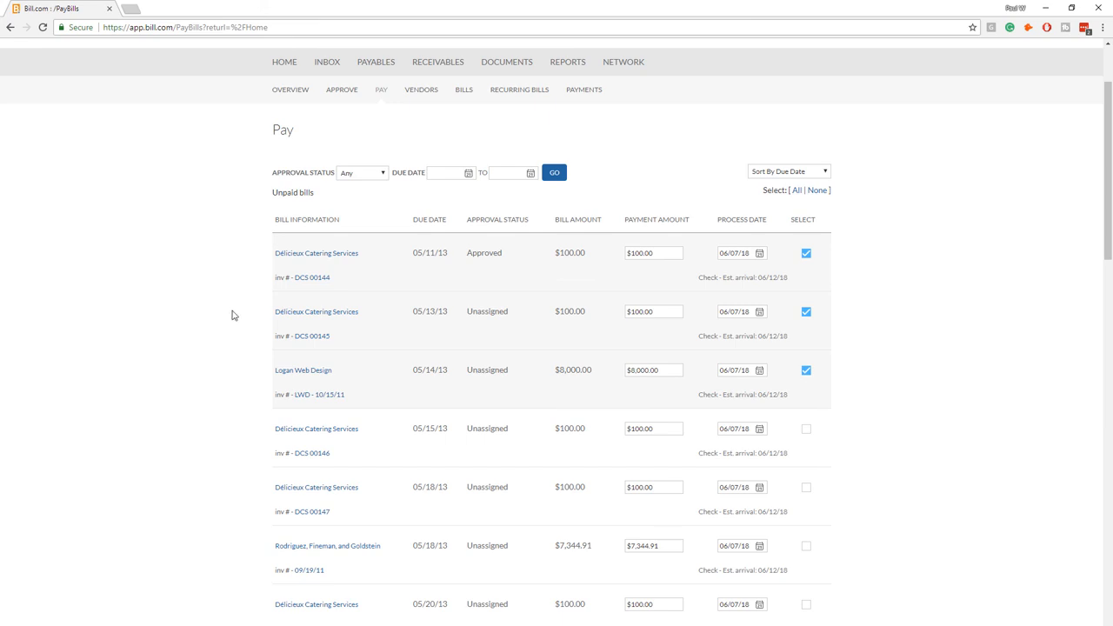
pyautogui.moveTo(901, 379)
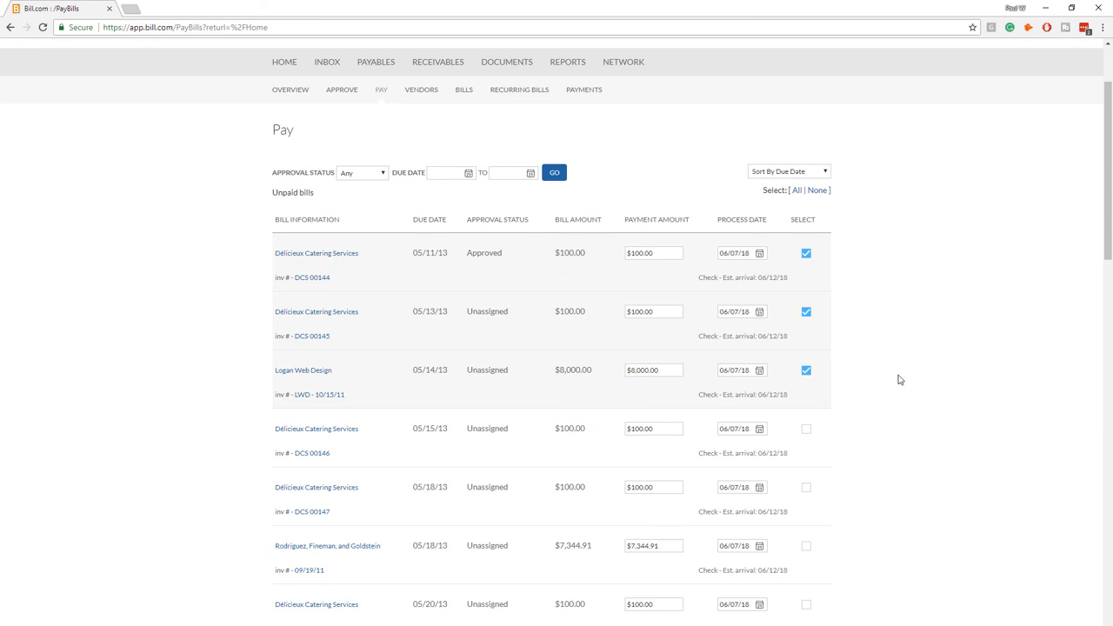
pyautogui.moveTo(137, 246)
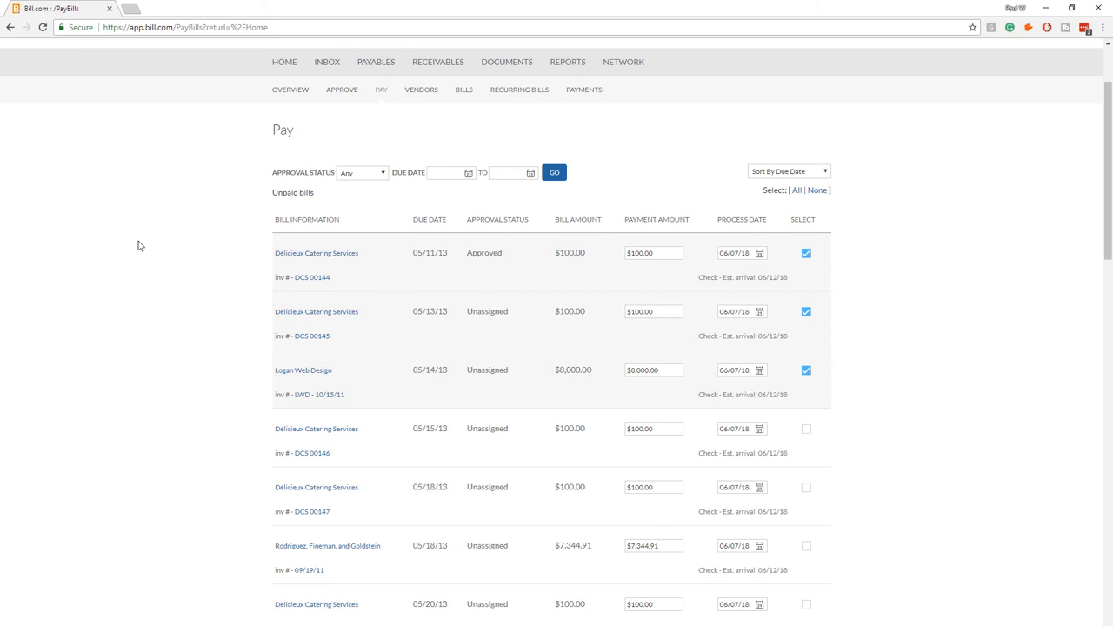